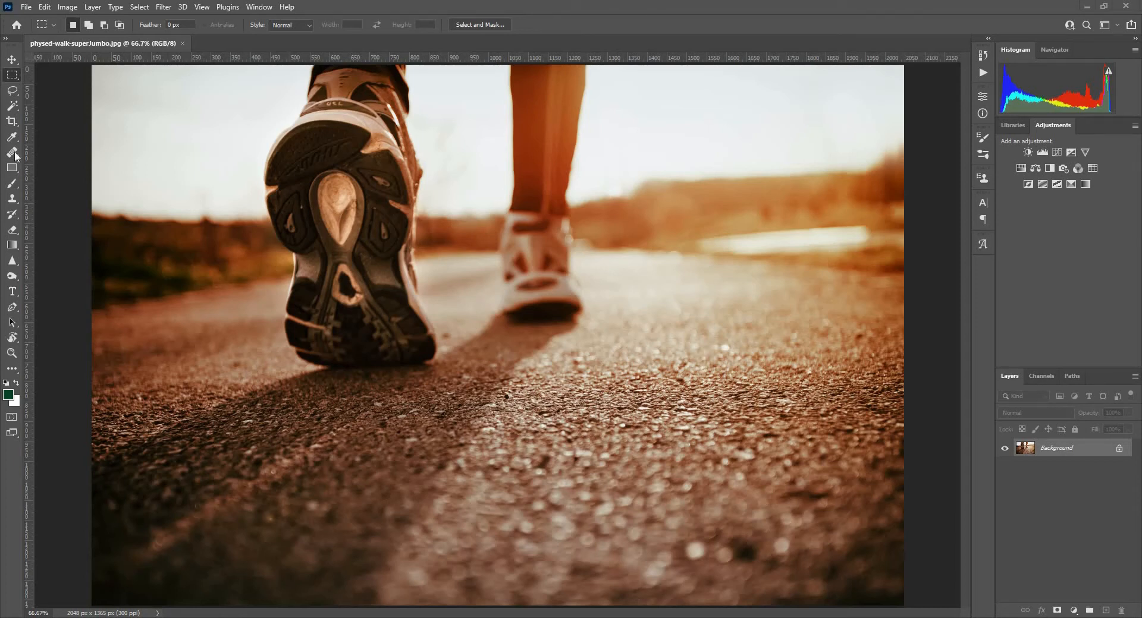
pyautogui.moveTo(15, 84)
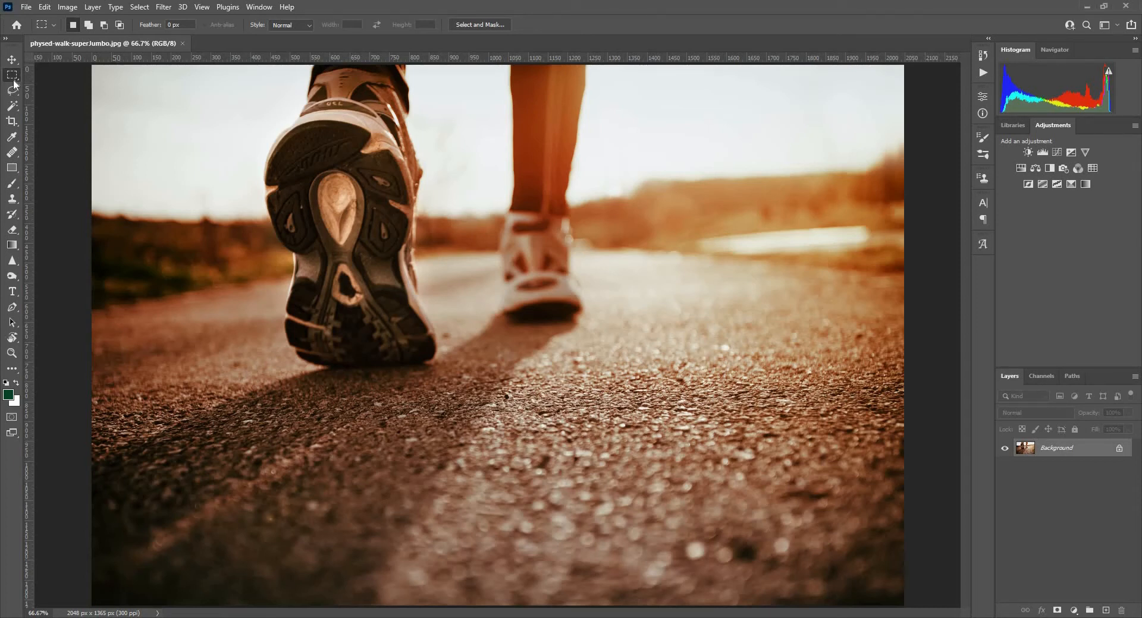
pyautogui.moveTo(12, 75)
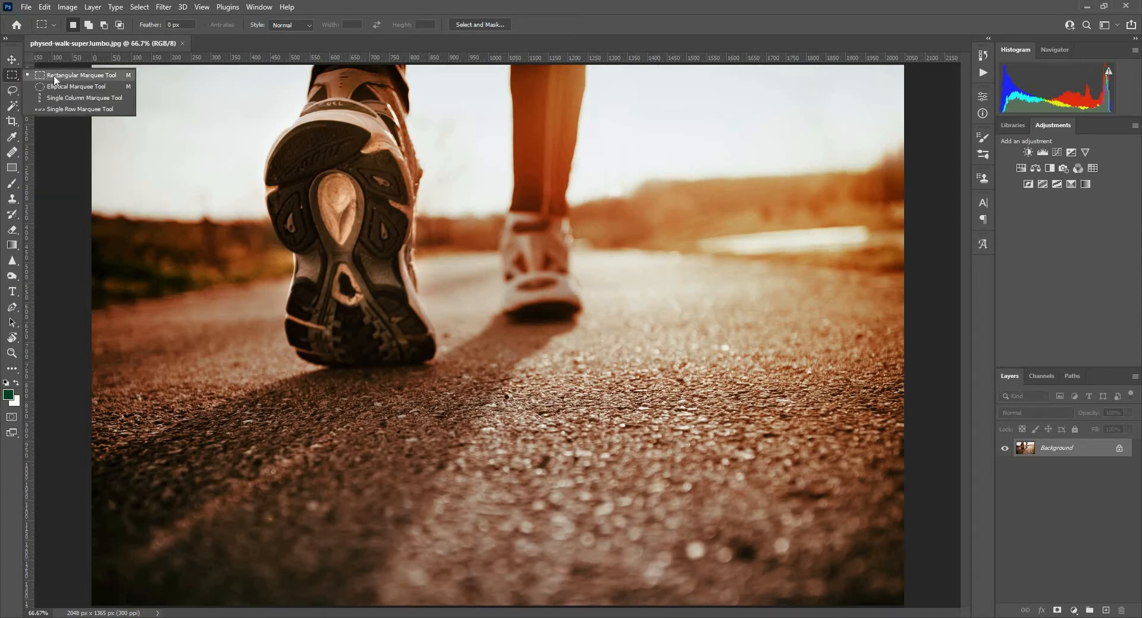
pyautogui.moveTo(82, 79)
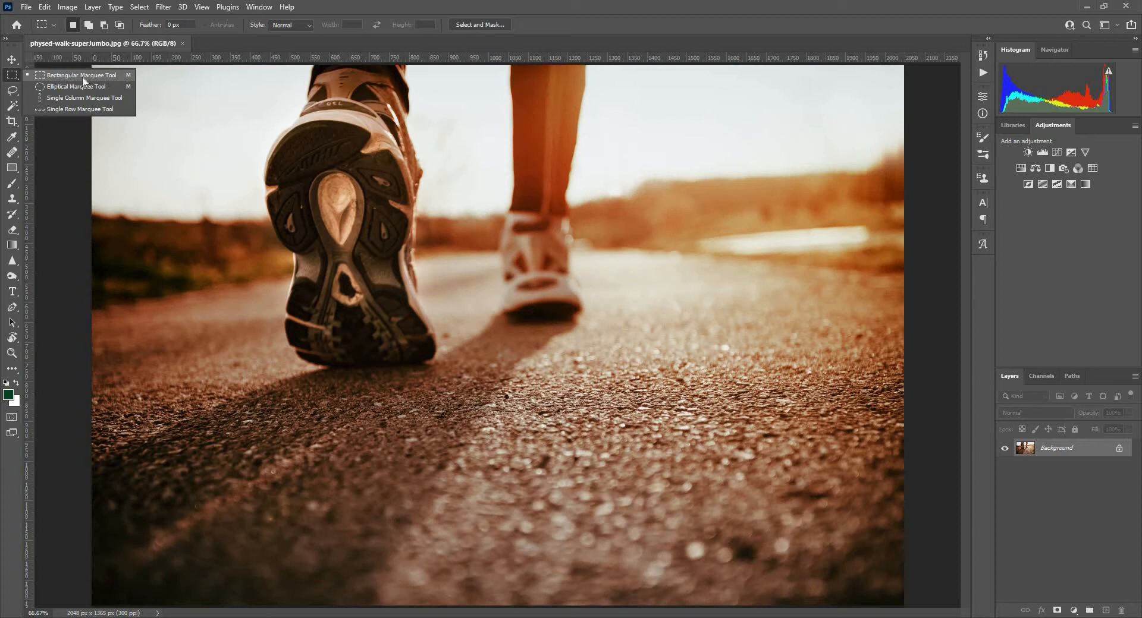
pyautogui.moveTo(124, 79)
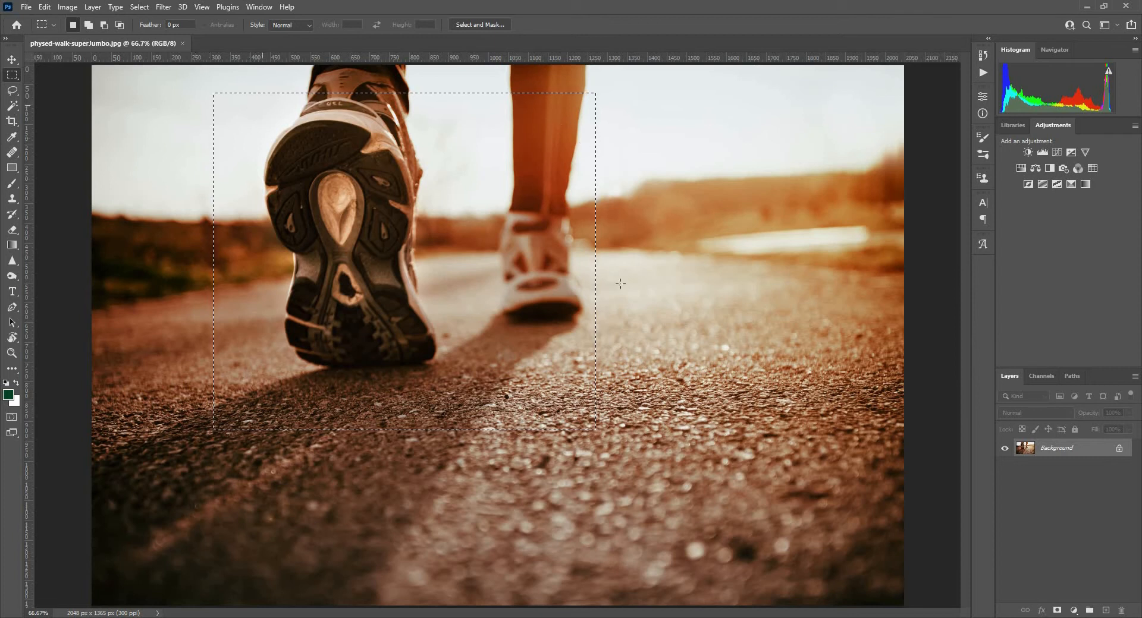
pyautogui.moveTo(591, 196)
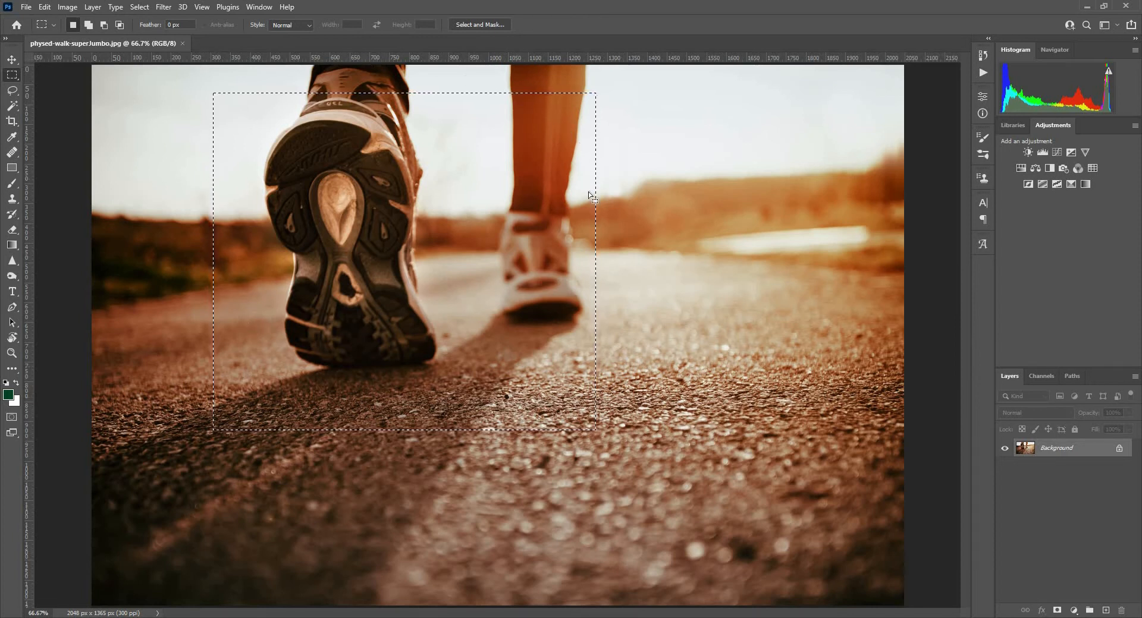
pyautogui.moveTo(270, 217)
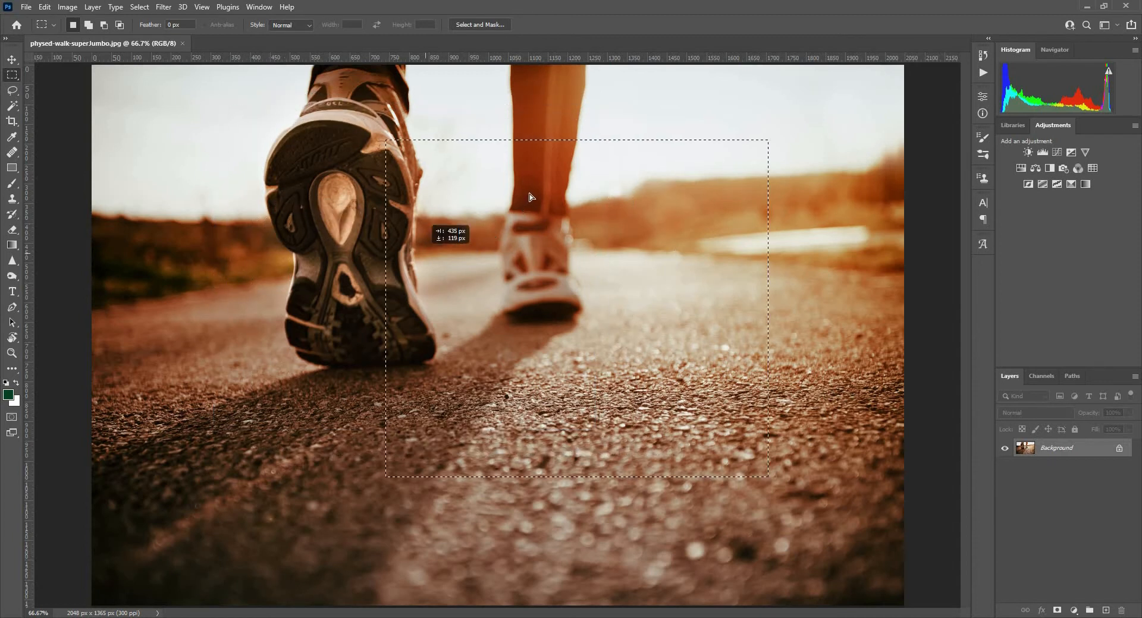
# Step: Drag a rectangular marquee over the far shoe, then redraw it around the far leg and road
pyautogui.moveTo(531, 196); pyautogui.dragTo(495, 288)
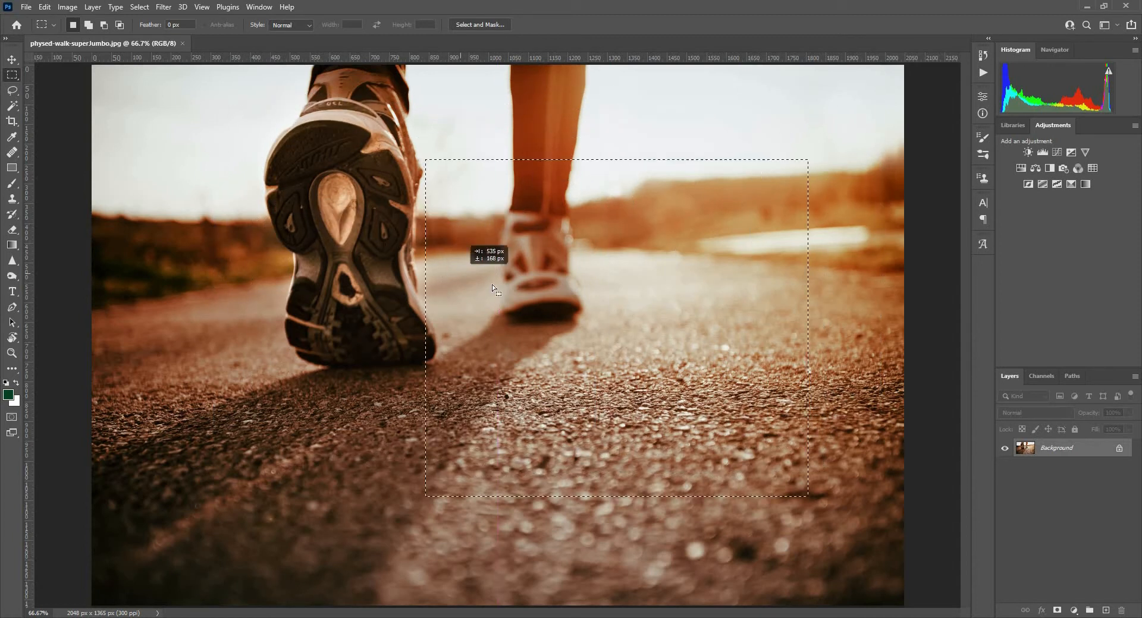
pyautogui.moveTo(494, 288); pyautogui.dragTo(662, 342)
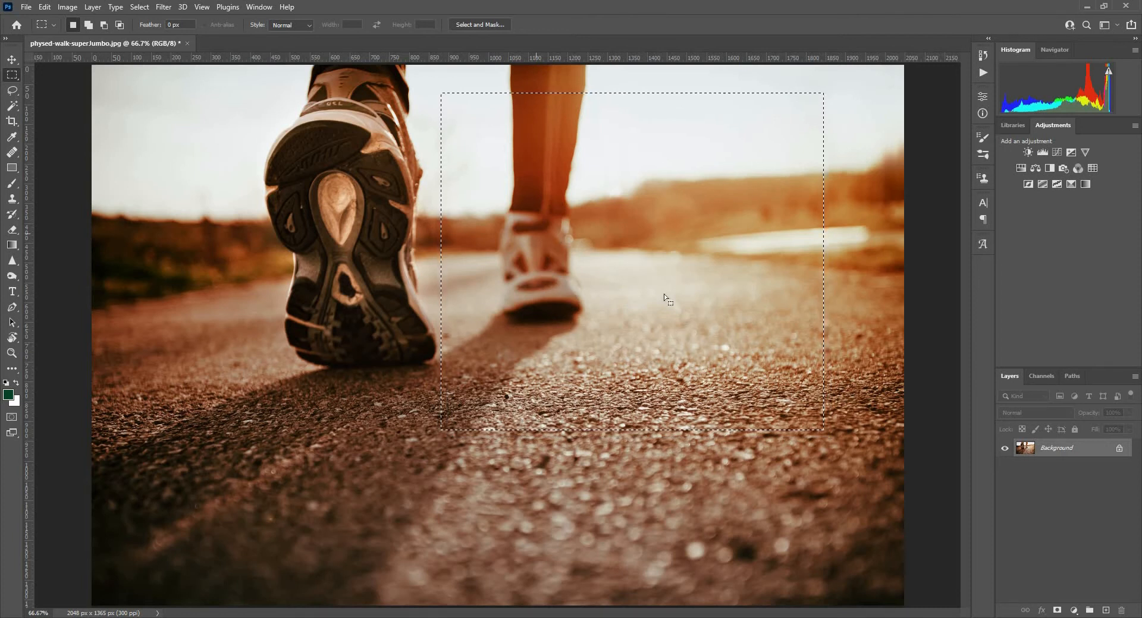
pyautogui.moveTo(664, 211)
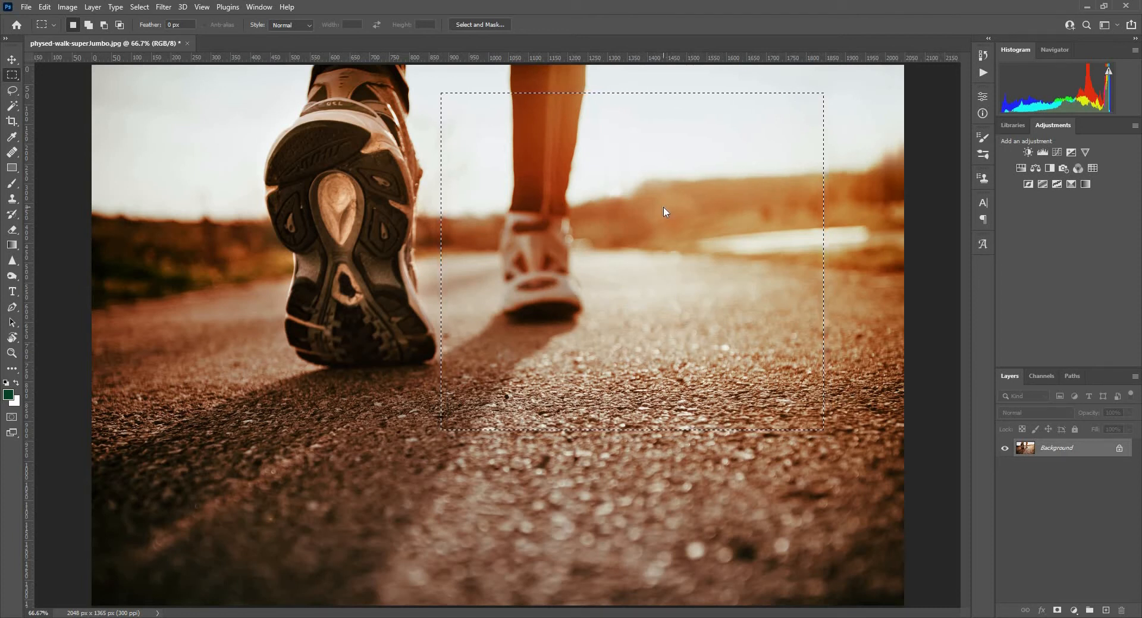
# Step: Use Transform Selection to pull the side and bottom edges inward around the far leg and shoe
pyautogui.rightClick(663, 212)
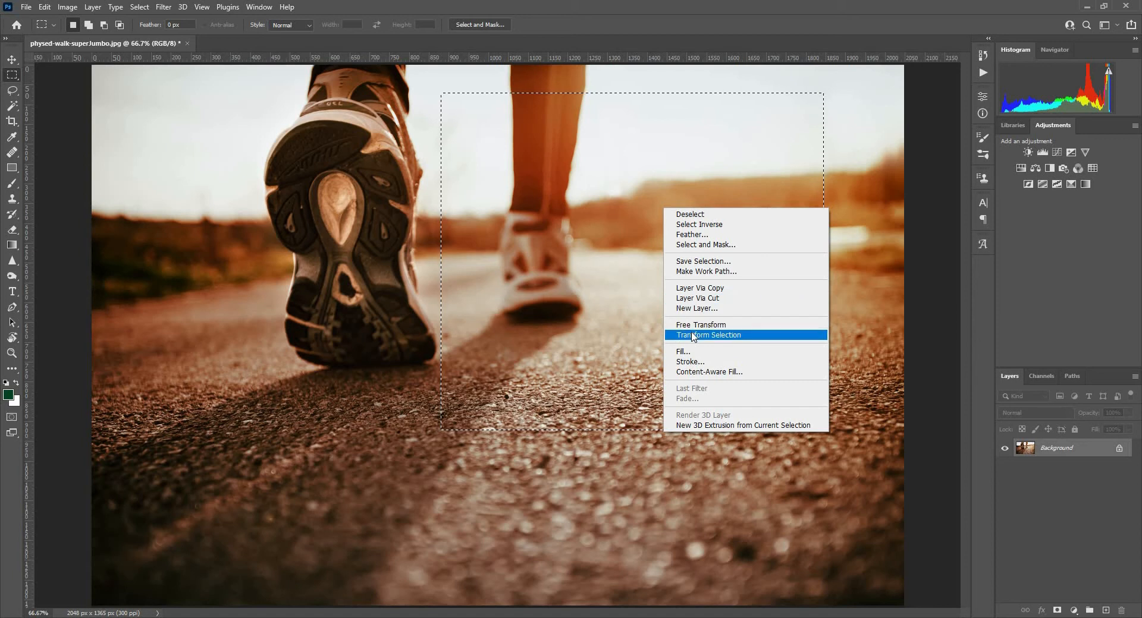
pyautogui.click(707, 335)
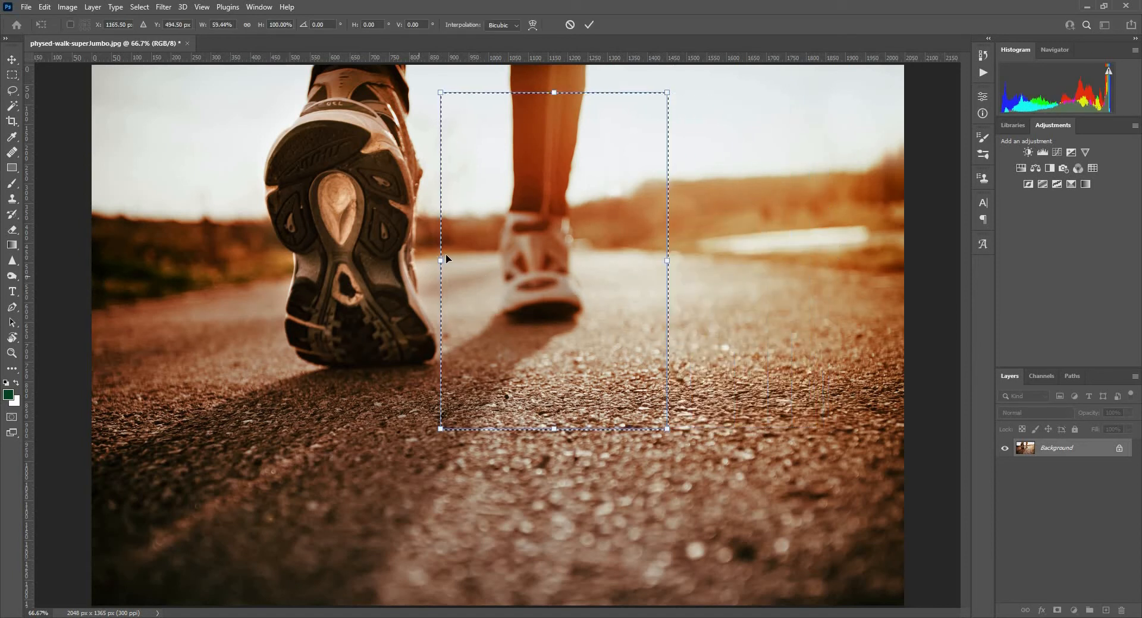
pyautogui.moveTo(666, 261); pyautogui.dragTo(672, 261)
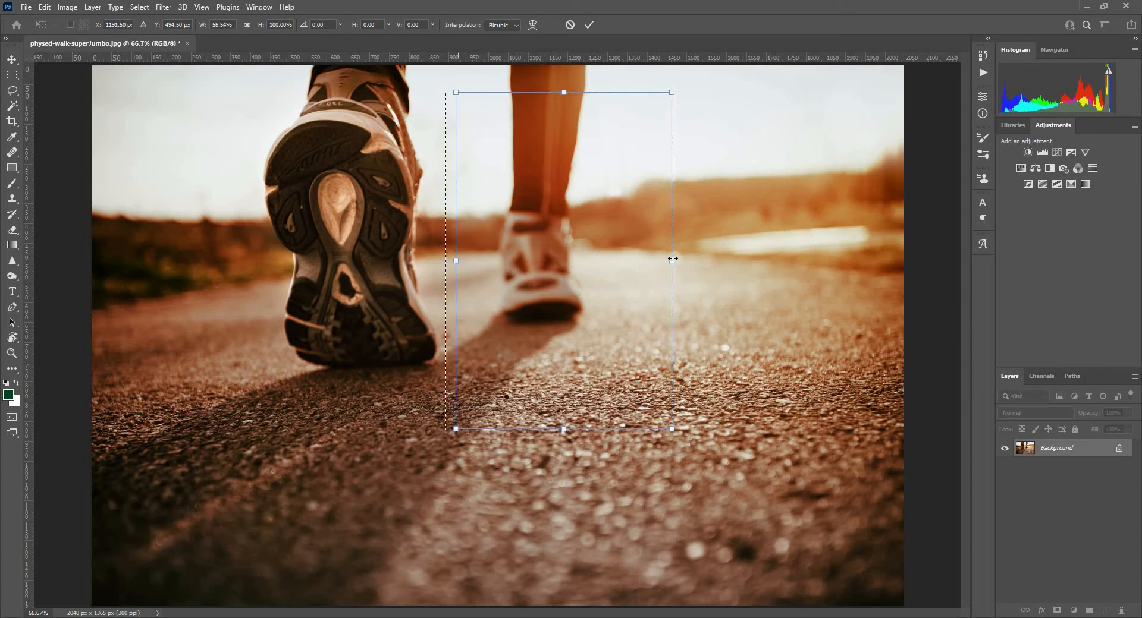
pyautogui.moveTo(672, 261); pyautogui.dragTo(621, 261)
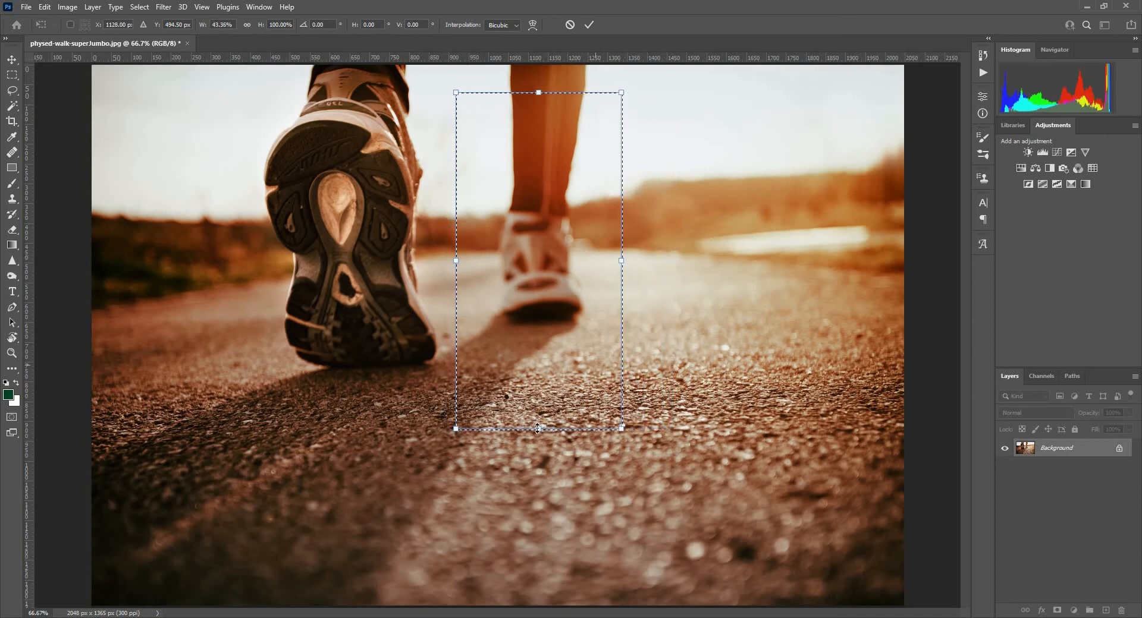
pyautogui.moveTo(537, 428); pyautogui.dragTo(538, 368)
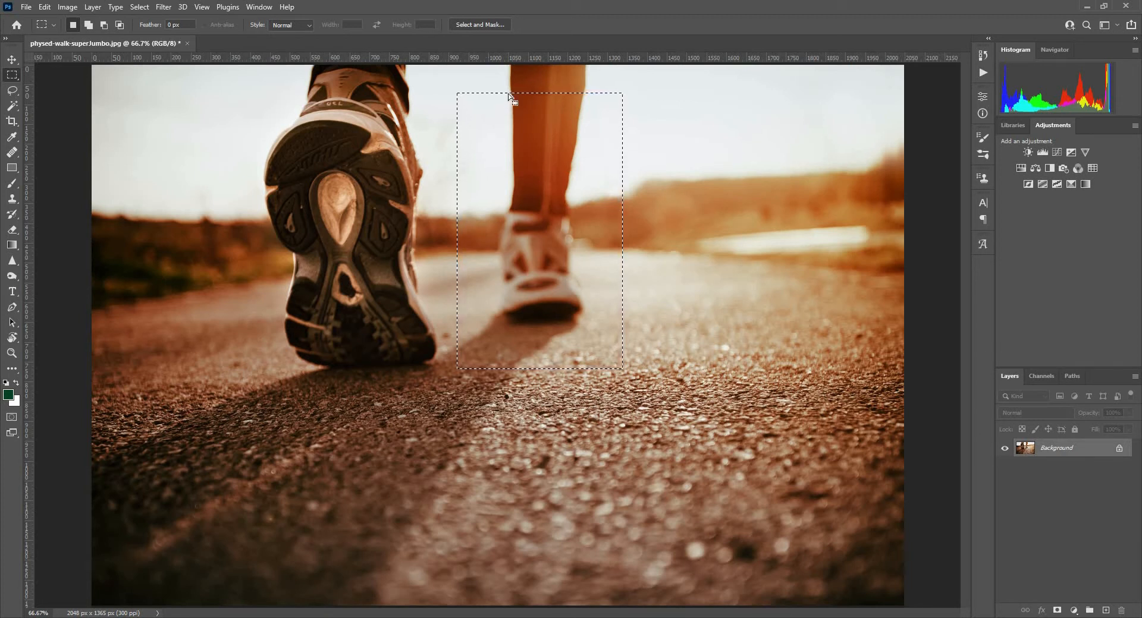
pyautogui.moveTo(555, 324)
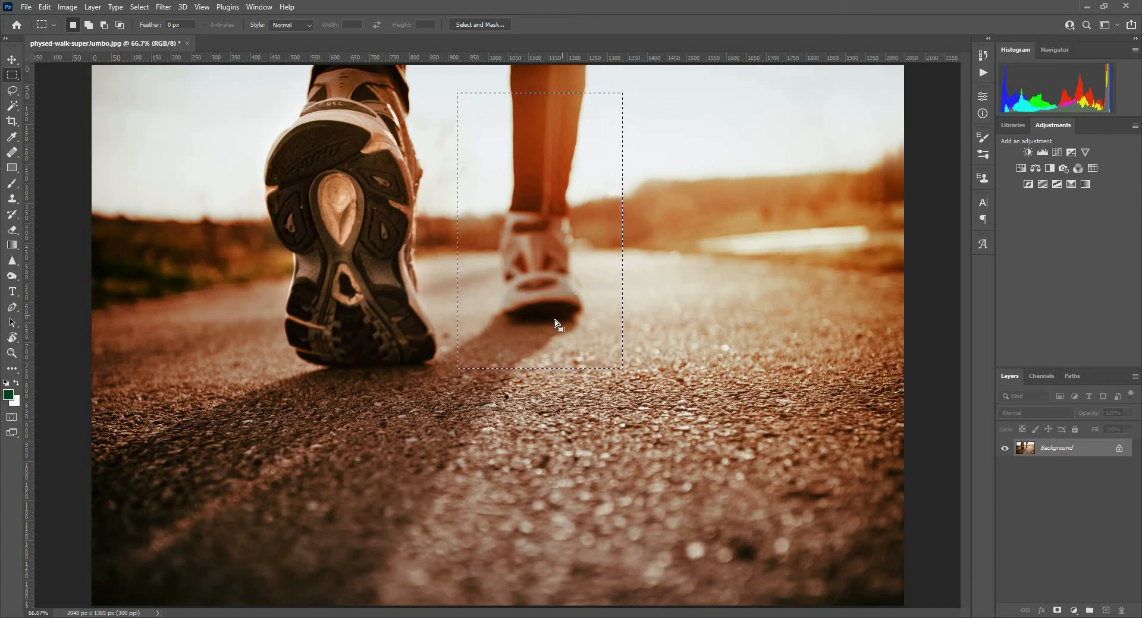
pyautogui.moveTo(587, 323)
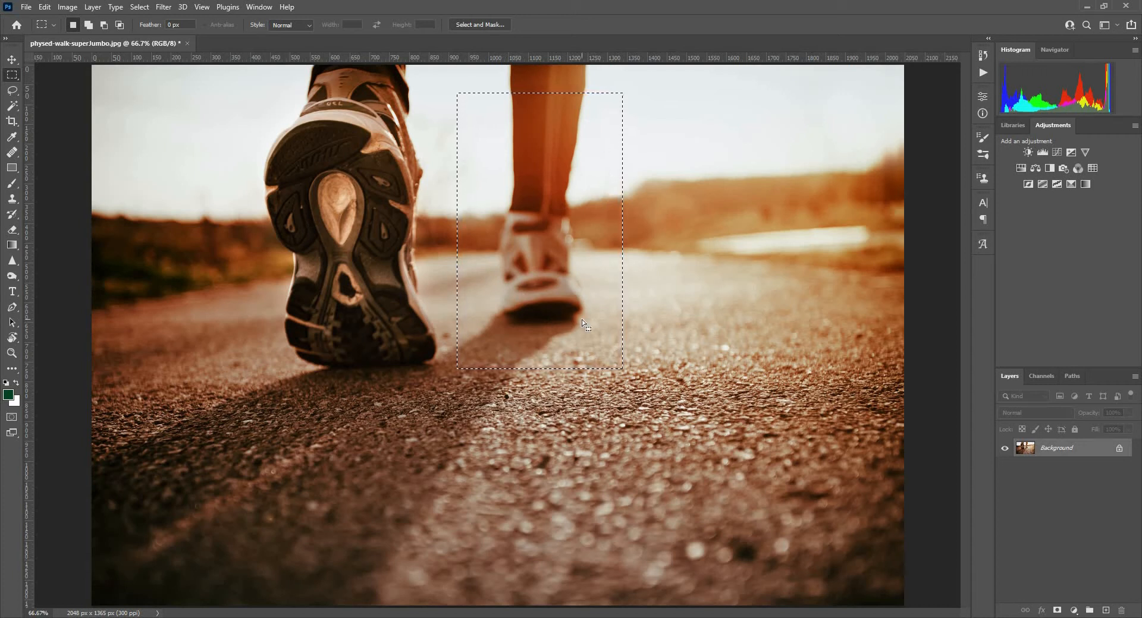
pyautogui.moveTo(1037, 550)
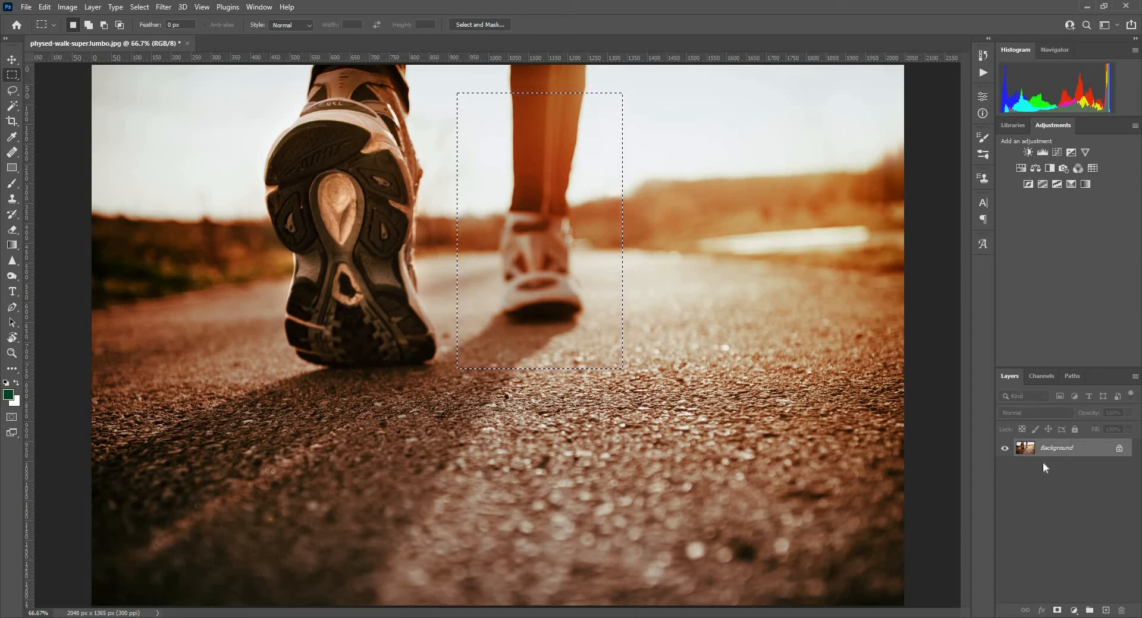
pyautogui.moveTo(504, 237)
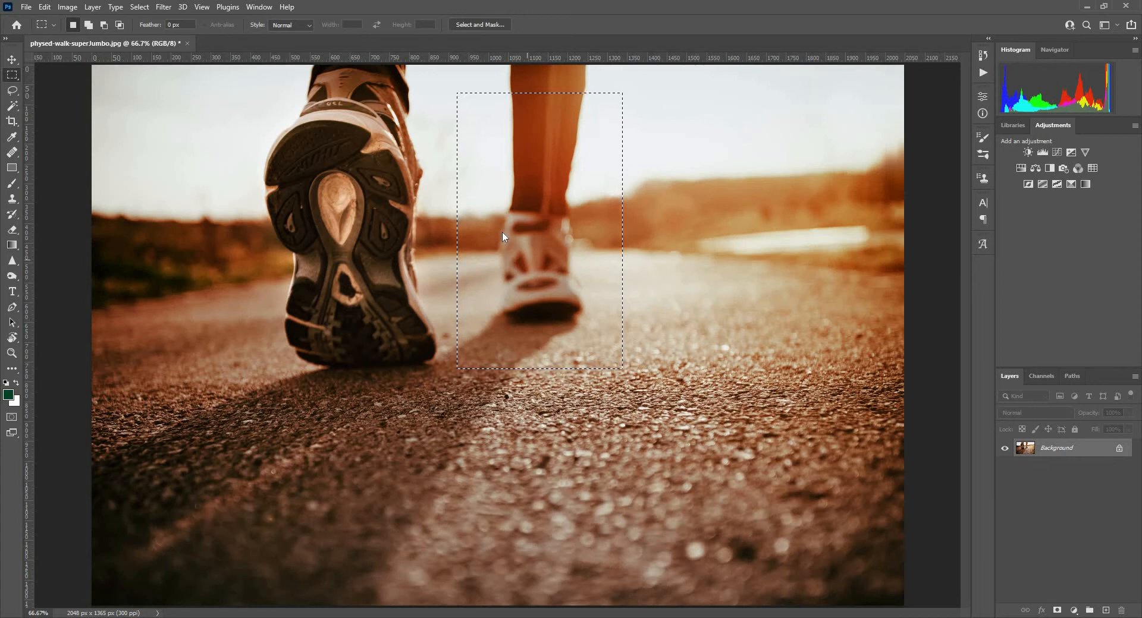
# Step: Copy the leg selection to a new layer via Layer Via Copy, preview it without Background, then restore the original
pyautogui.rightClick(505, 237)
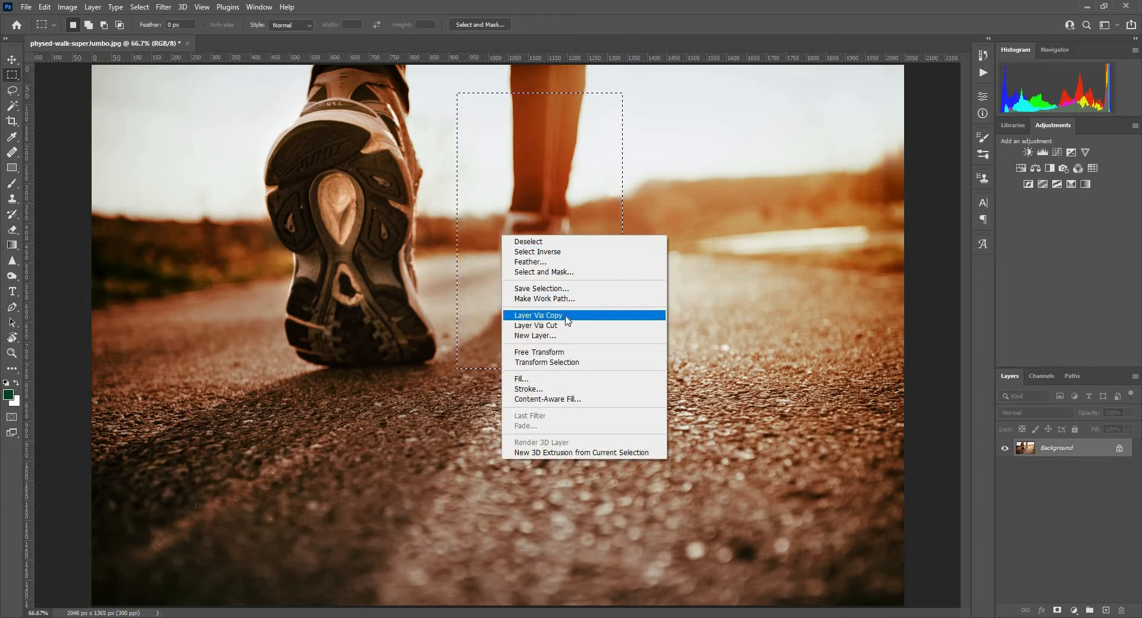
pyautogui.click(537, 316)
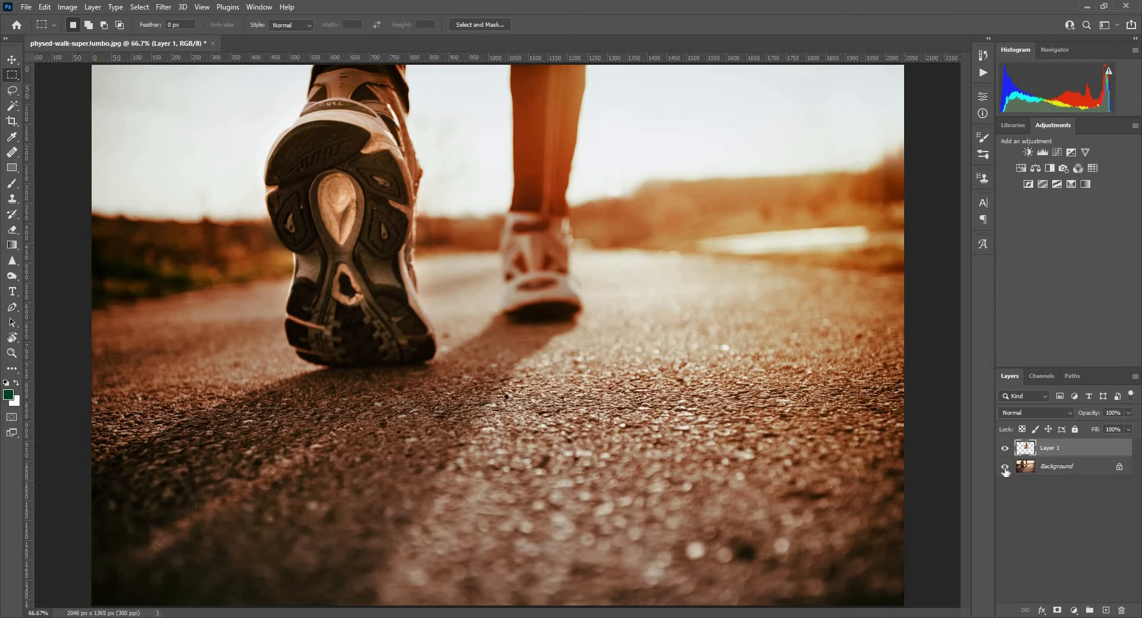
pyautogui.click(1005, 470)
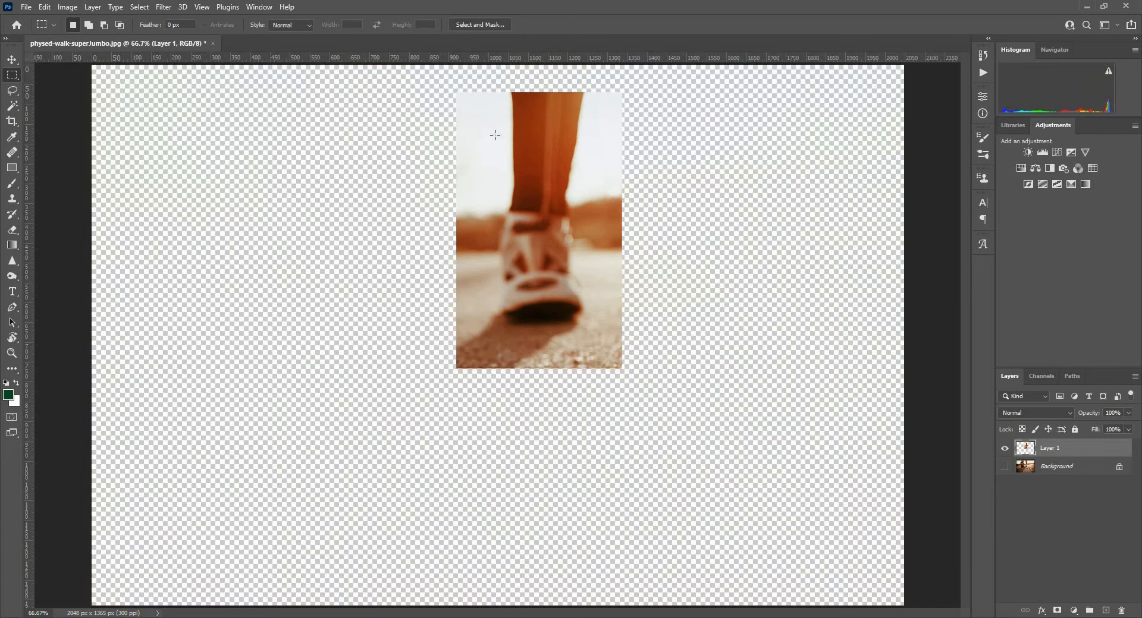
pyautogui.moveTo(471, 172)
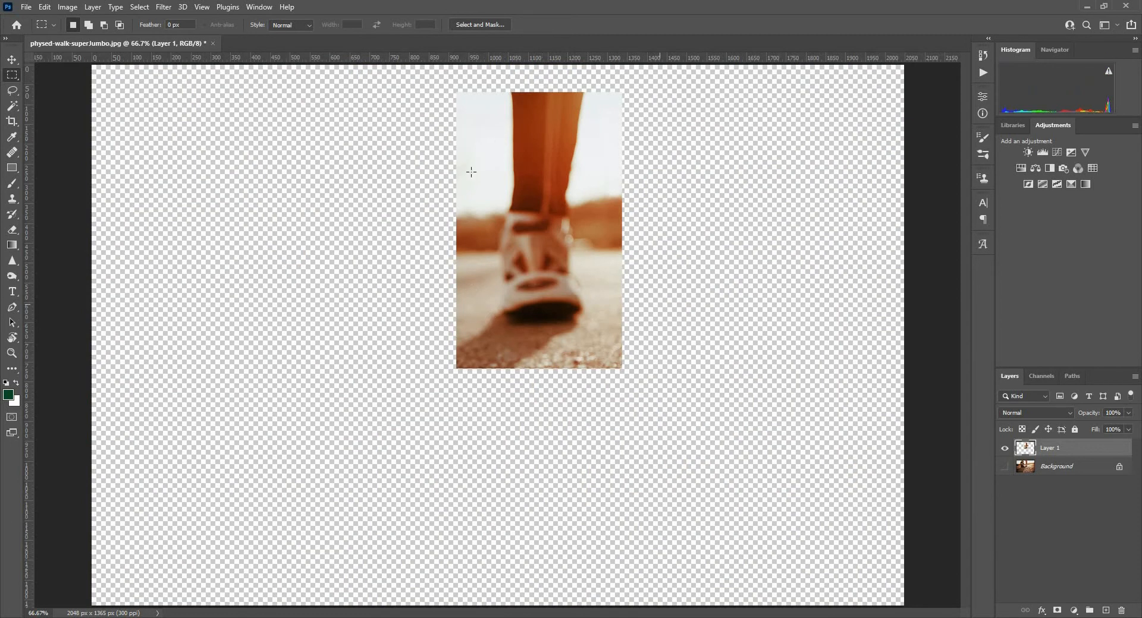
pyautogui.click(1004, 448)
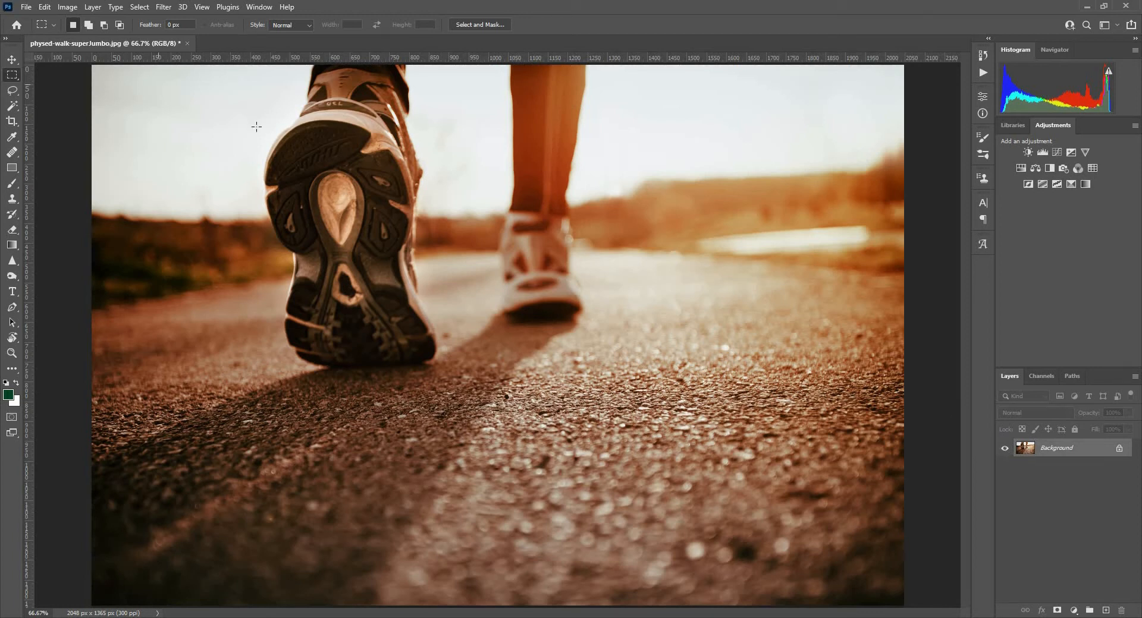
# Step: Select a tall rectangle around the near shoe in Add to Selection mode
pyautogui.moveTo(233, 87); pyautogui.dragTo(440, 387)
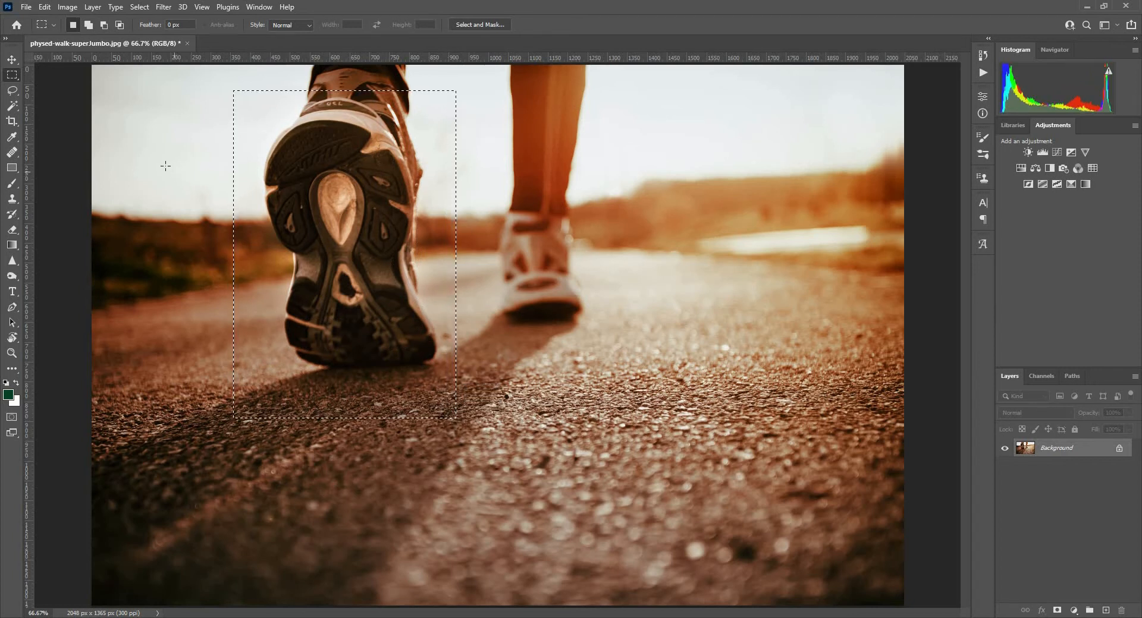
pyautogui.moveTo(87, 25)
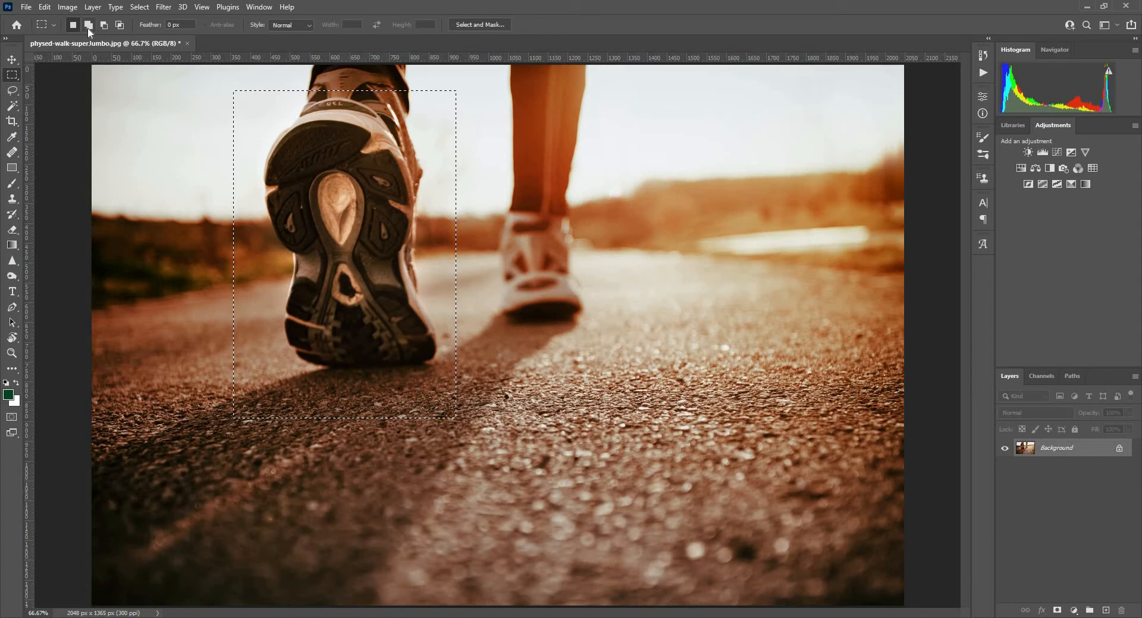
pyautogui.moveTo(87, 24)
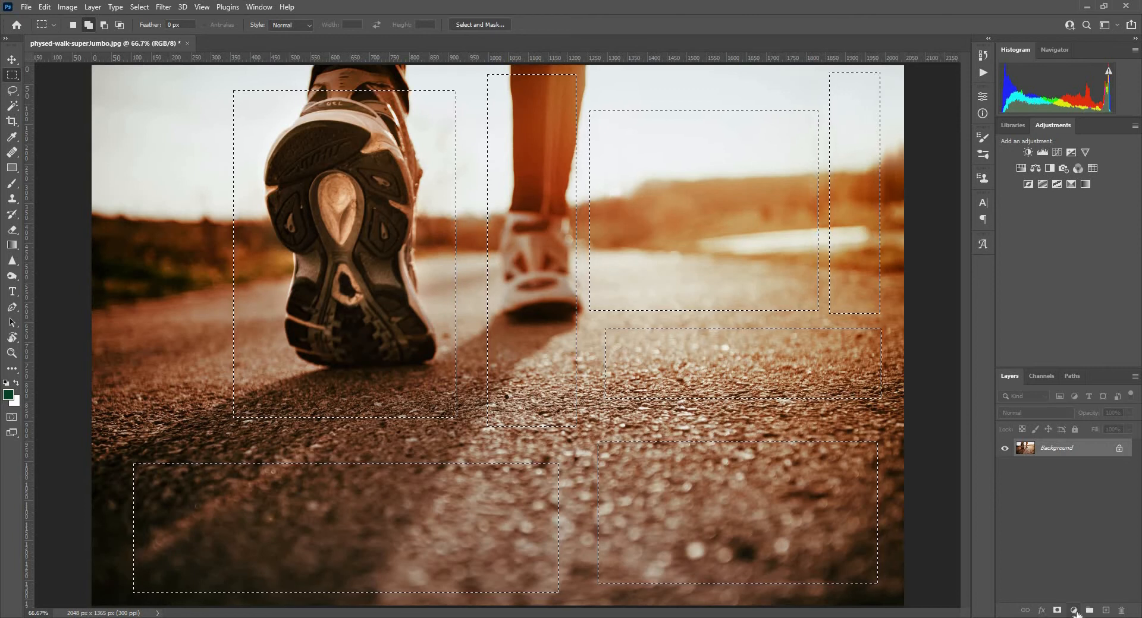
pyautogui.moveTo(1076, 610)
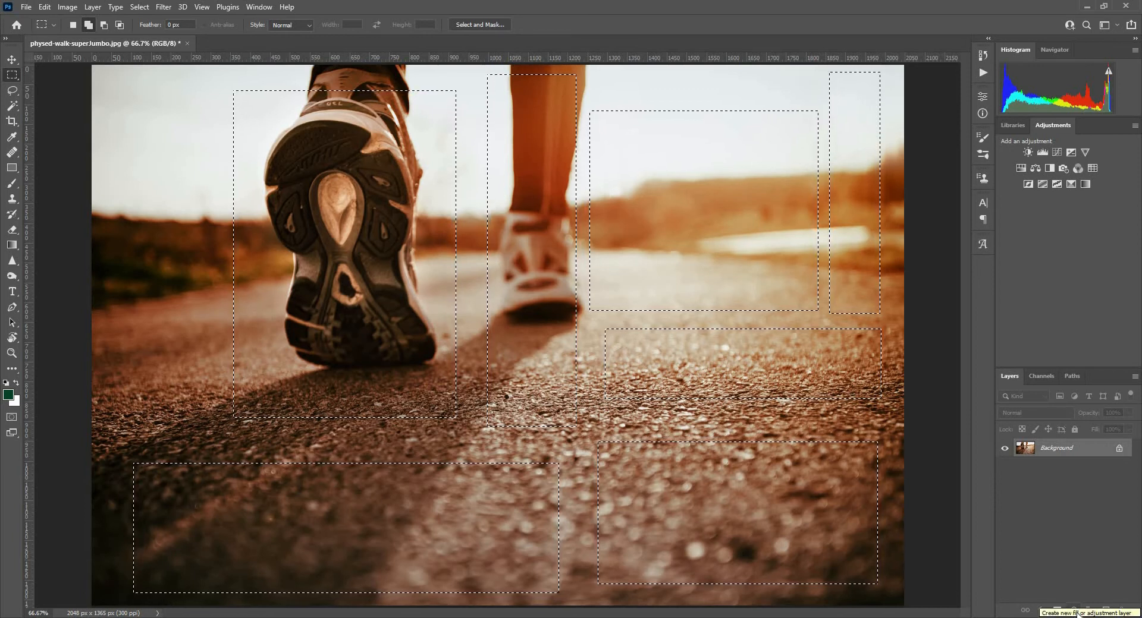
# Step: Add a Solid Color fill layer over the selected rectangles and tune it to a saturated green
pyautogui.click(1064, 613)
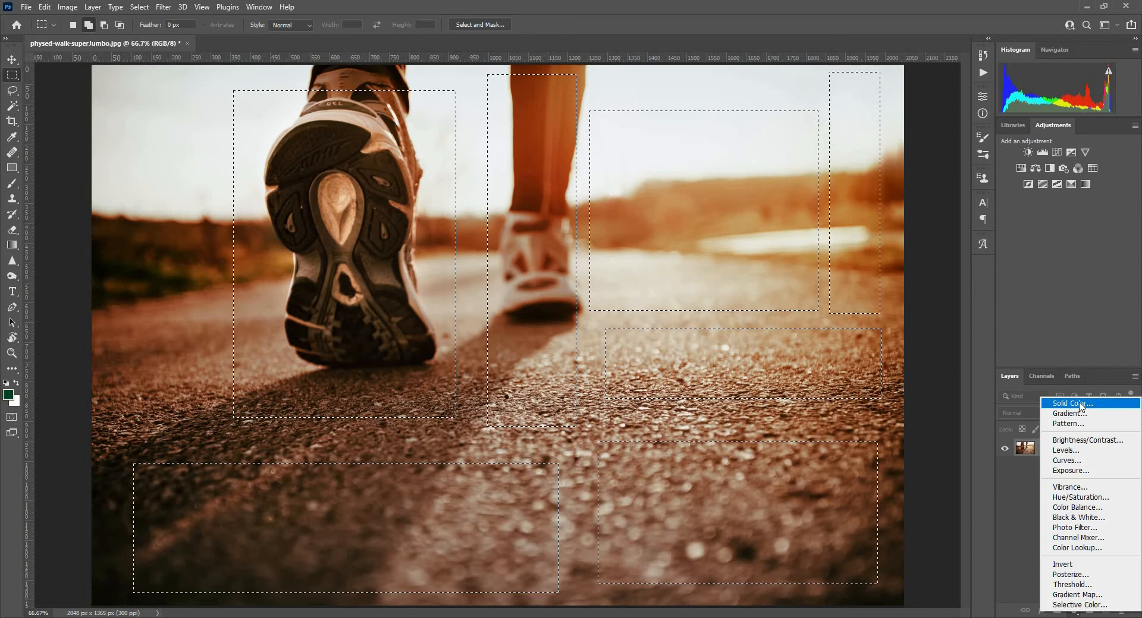
pyautogui.click(1070, 403)
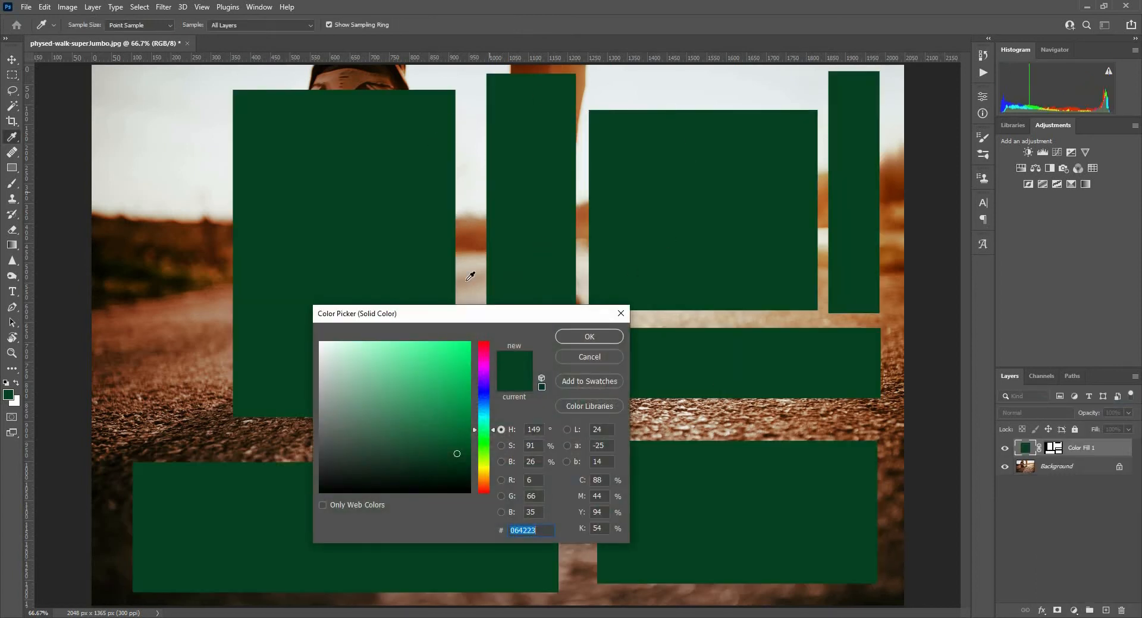
pyautogui.click(444, 387)
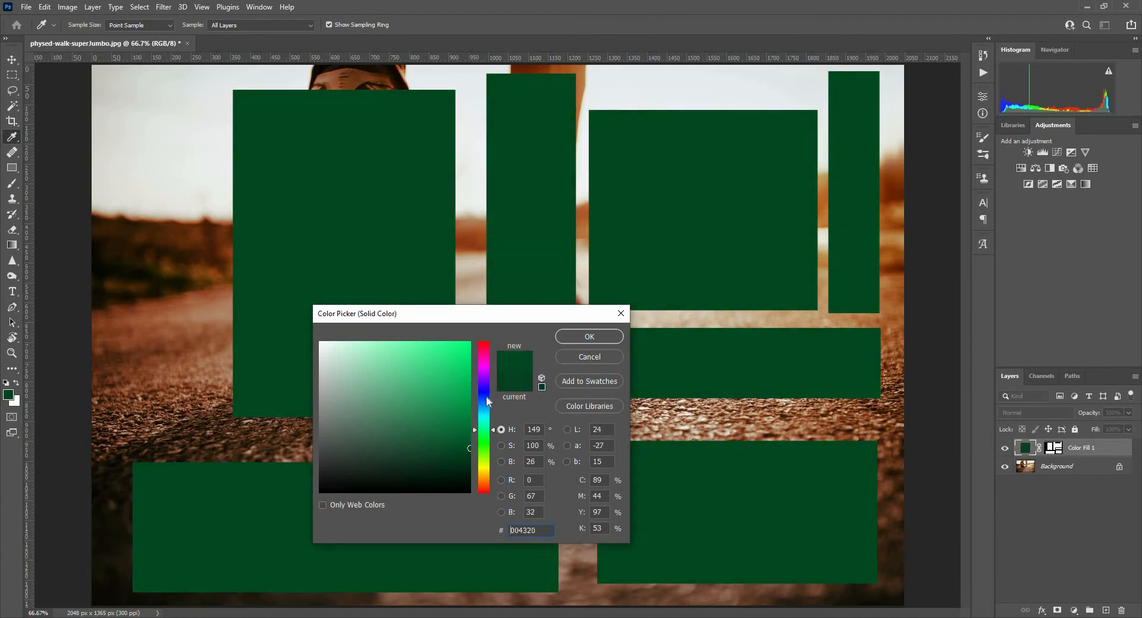
pyautogui.click(587, 336)
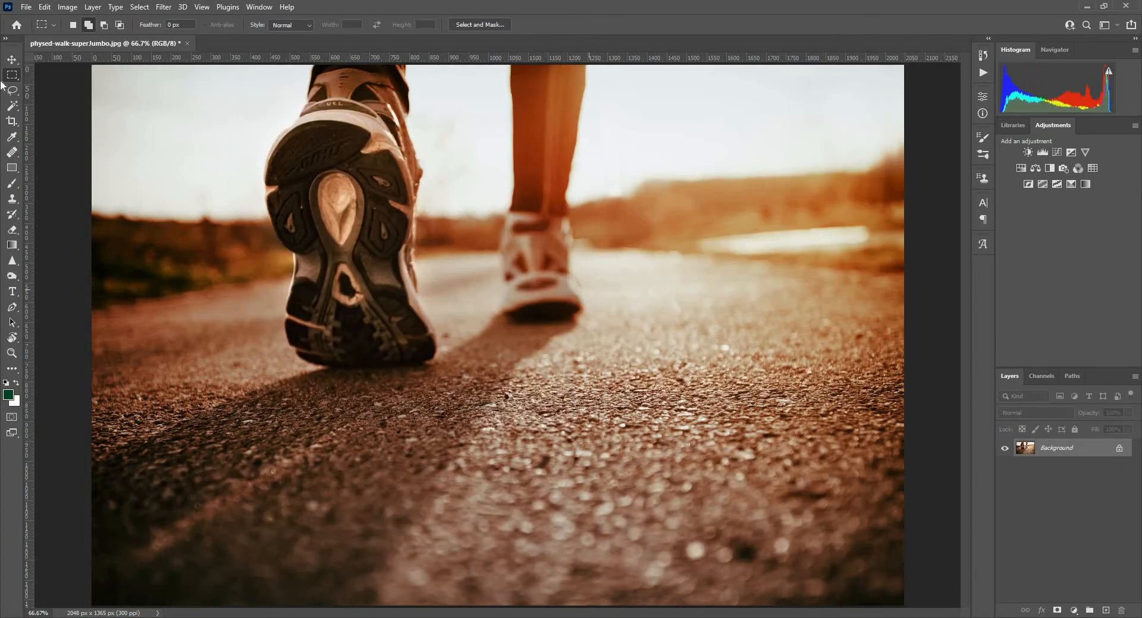
# Step: Build a bracket-shaped selection by subtracting an inner rectangle and fill it bright green on a Solid Color layer
pyautogui.moveTo(301, 106); pyautogui.dragTo(367, 144)
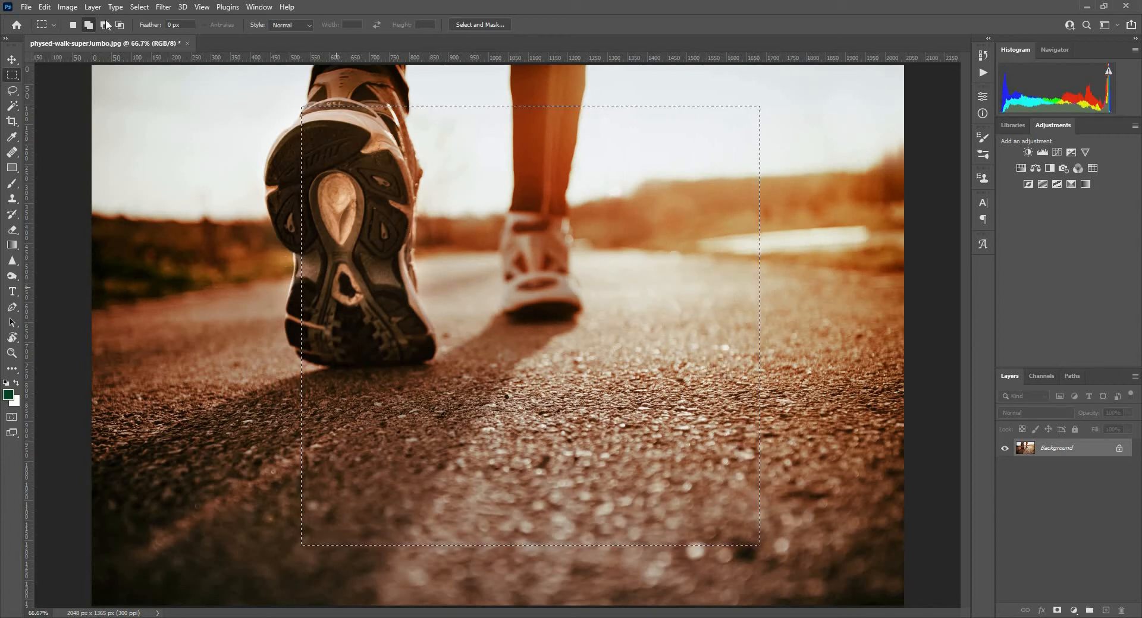
pyautogui.click(105, 24)
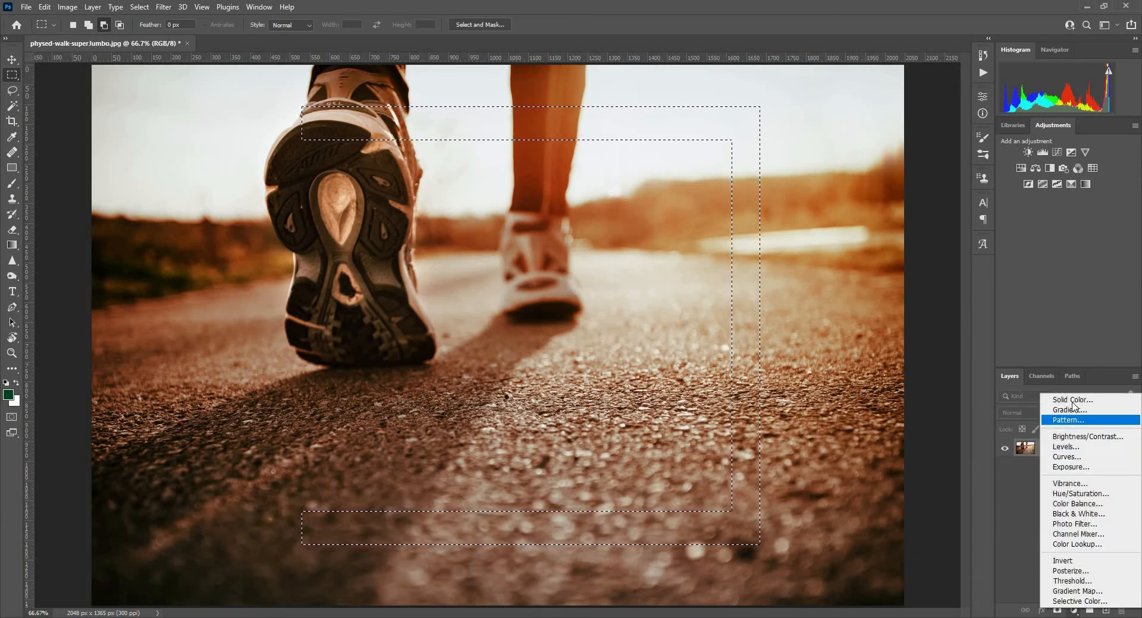
pyautogui.click(1072, 400)
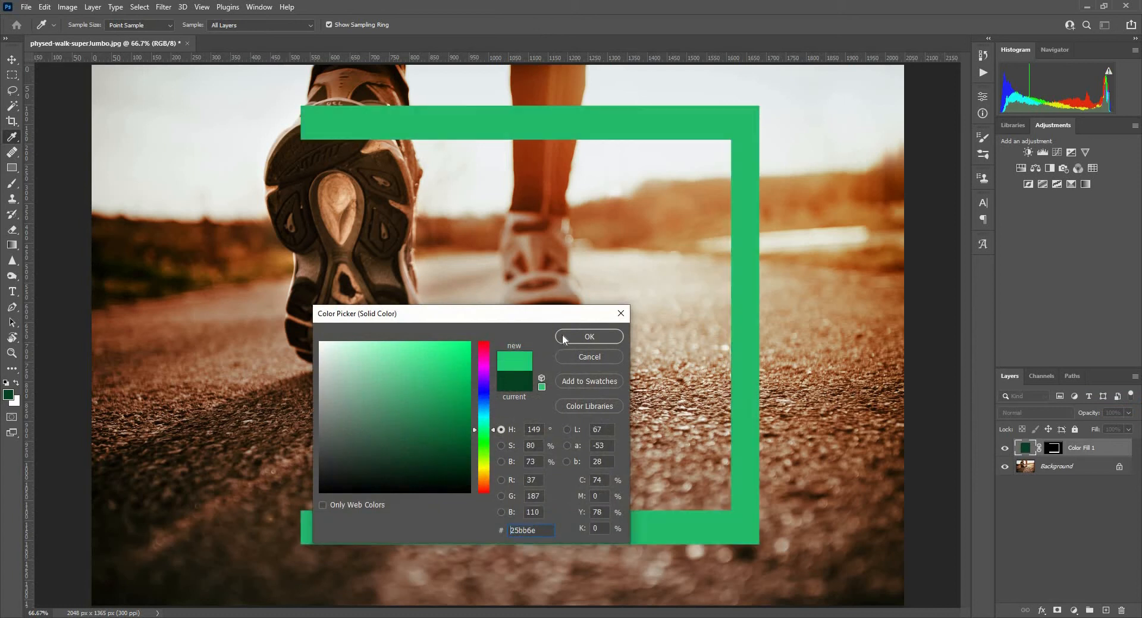
pyautogui.click(588, 337)
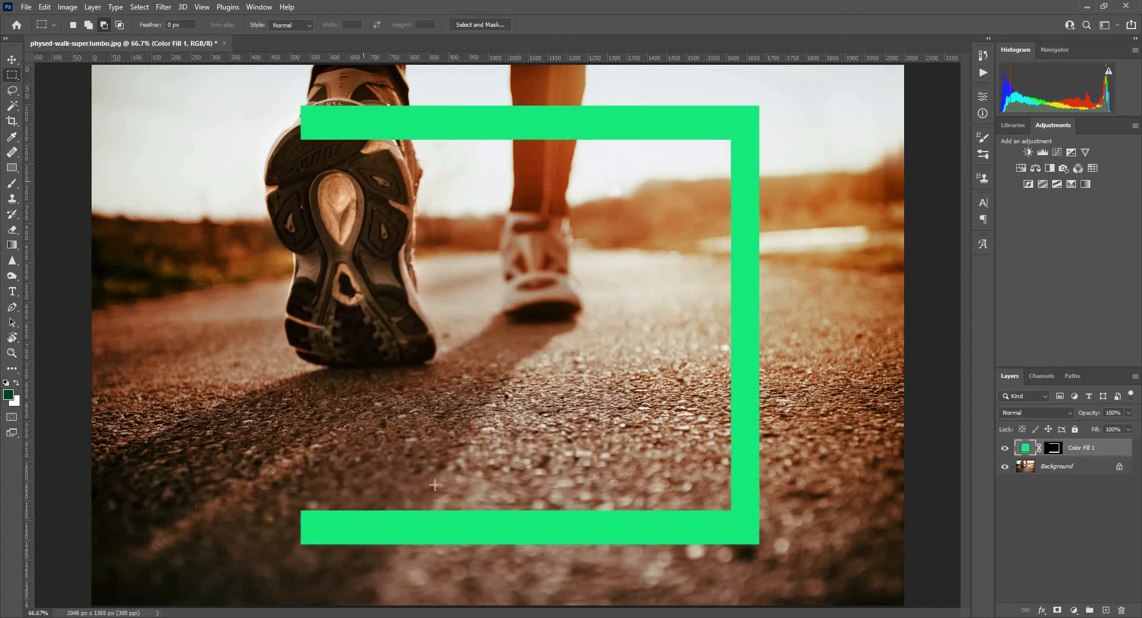
pyautogui.moveTo(394, 477)
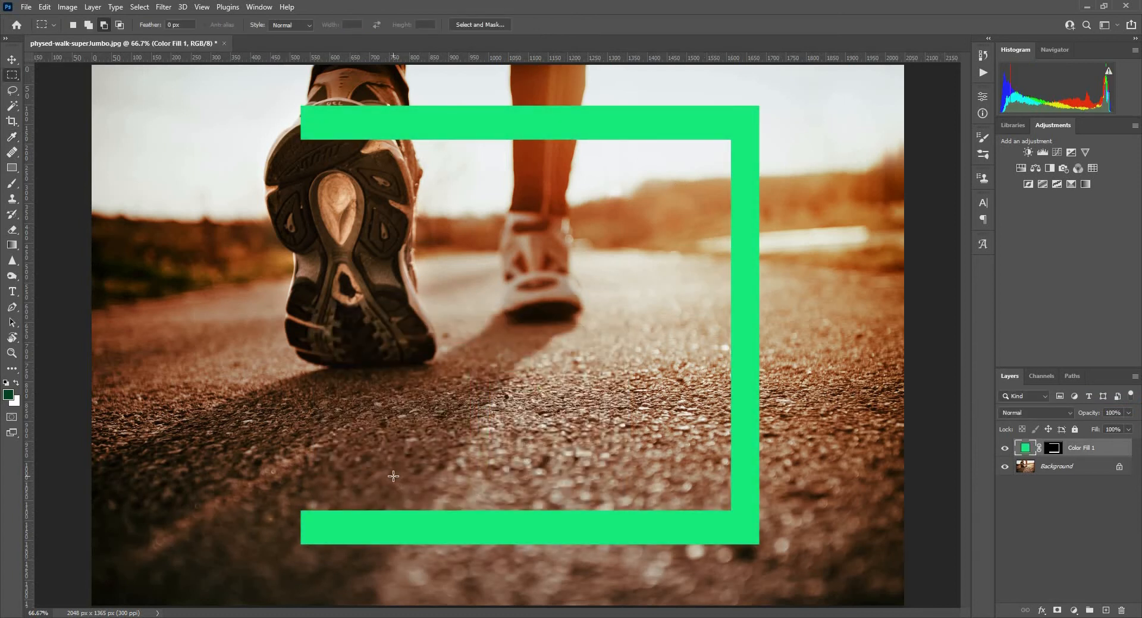
pyautogui.click(11, 59)
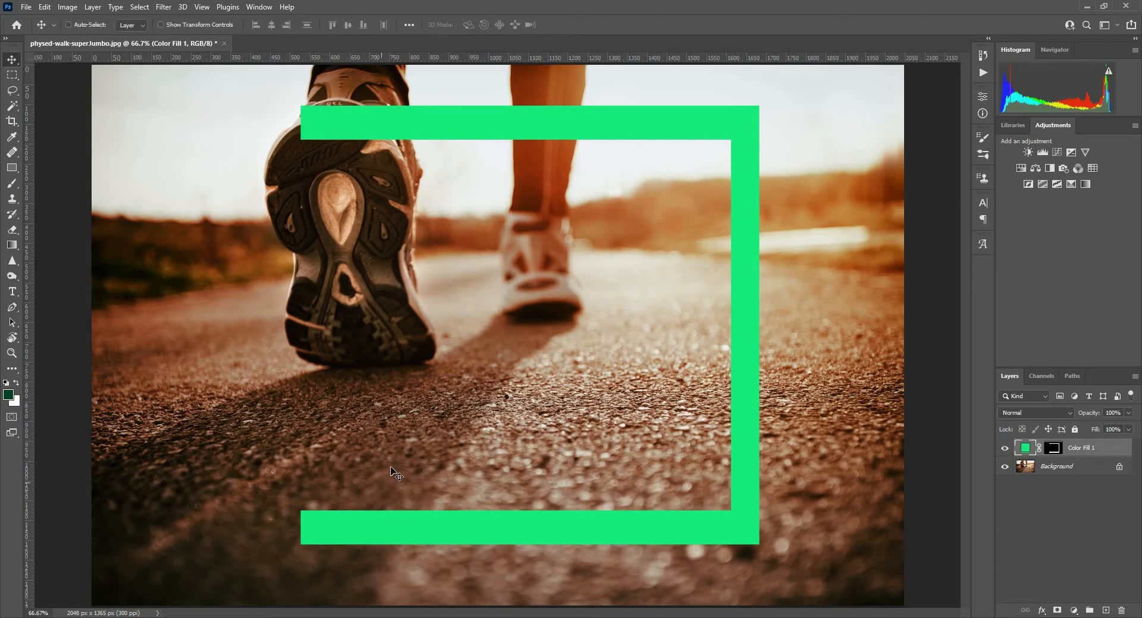
# Step: Delete the Color Fill 1 layer and clear the leg selection, leaving the plain Background
pyautogui.click(12, 76)
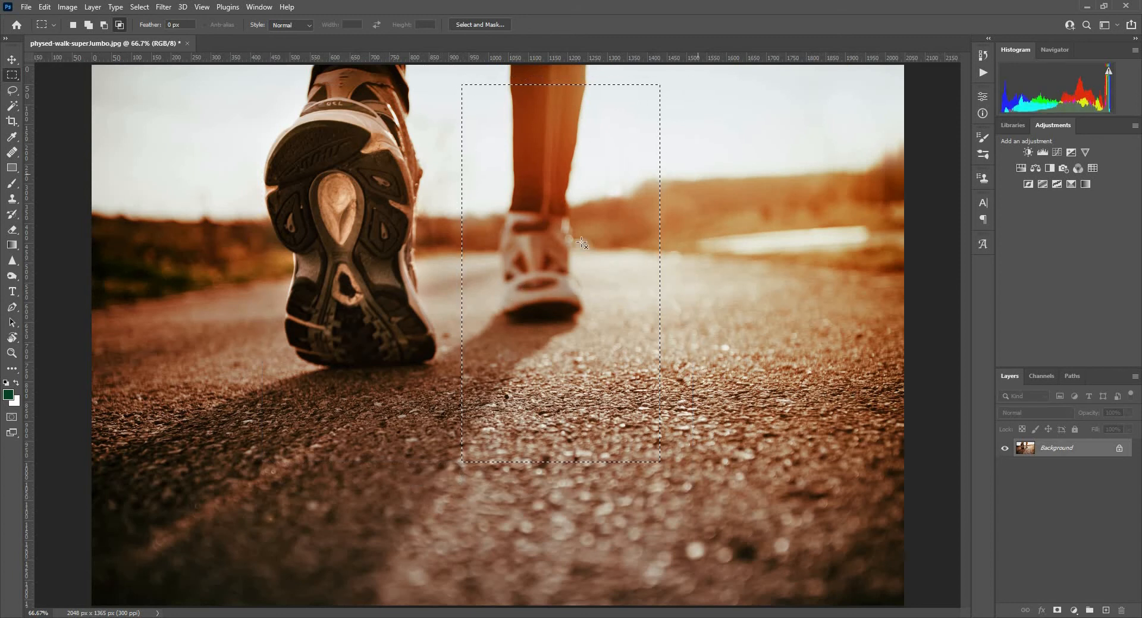
pyautogui.moveTo(502, 168)
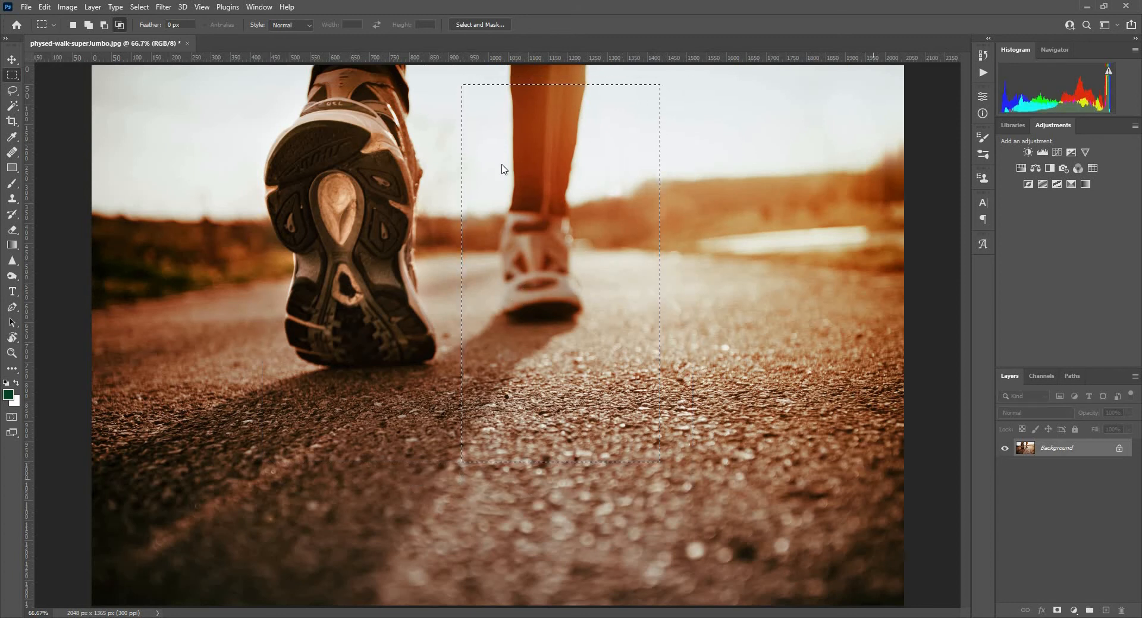
pyautogui.rightClick(501, 169)
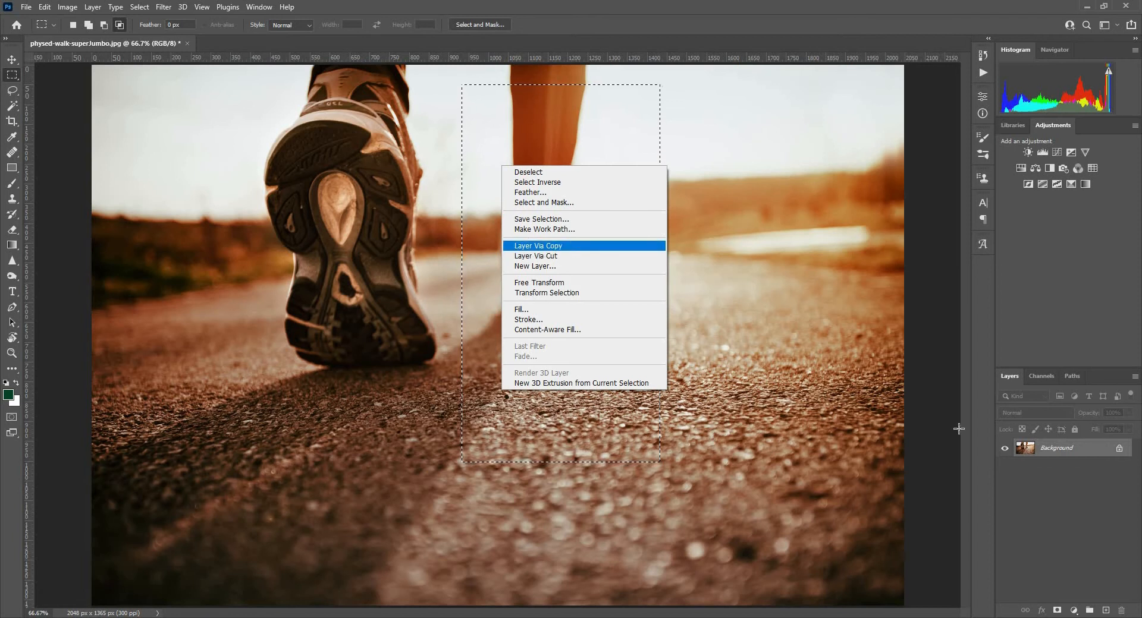
pyautogui.click(538, 245)
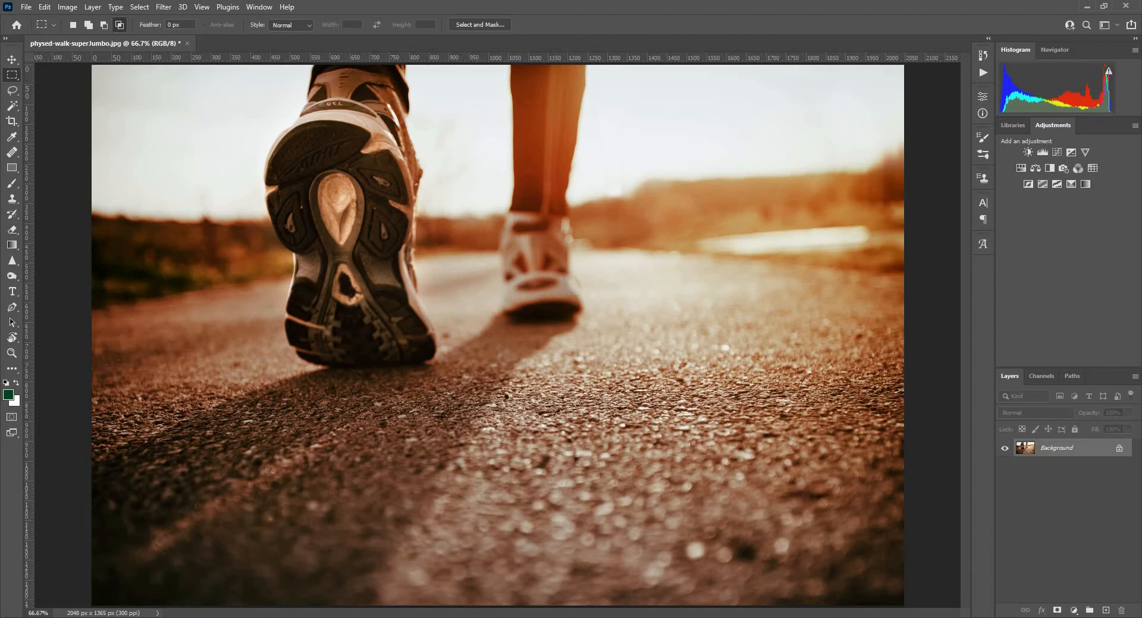
pyautogui.moveTo(166, 24)
pyautogui.write('10')
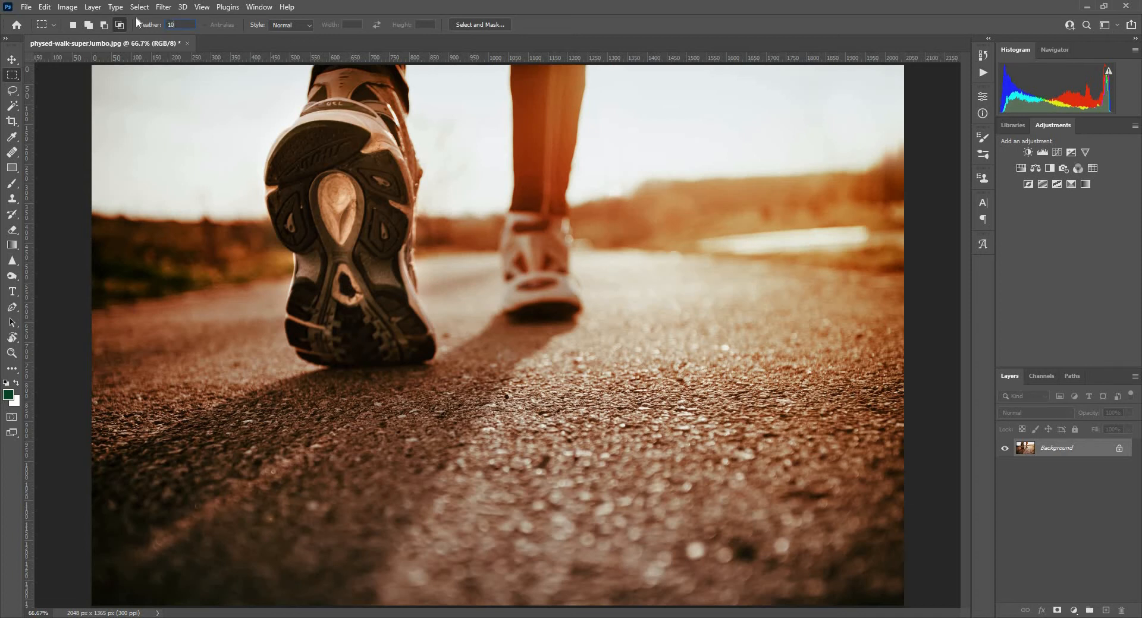
pyautogui.moveTo(244, 105)
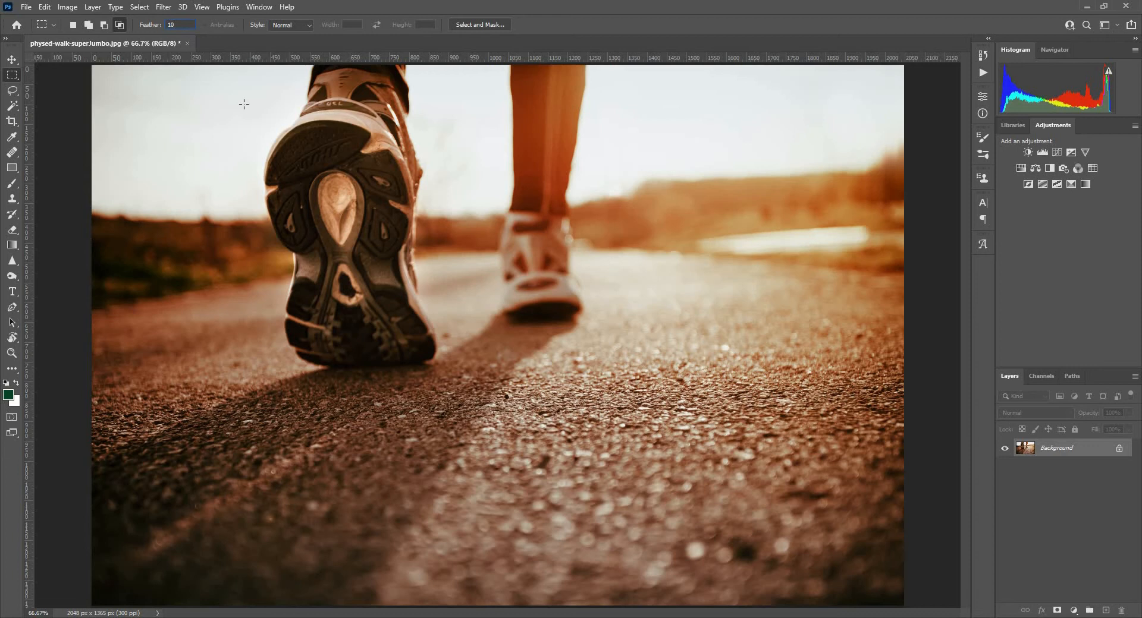
pyautogui.moveTo(433, 271)
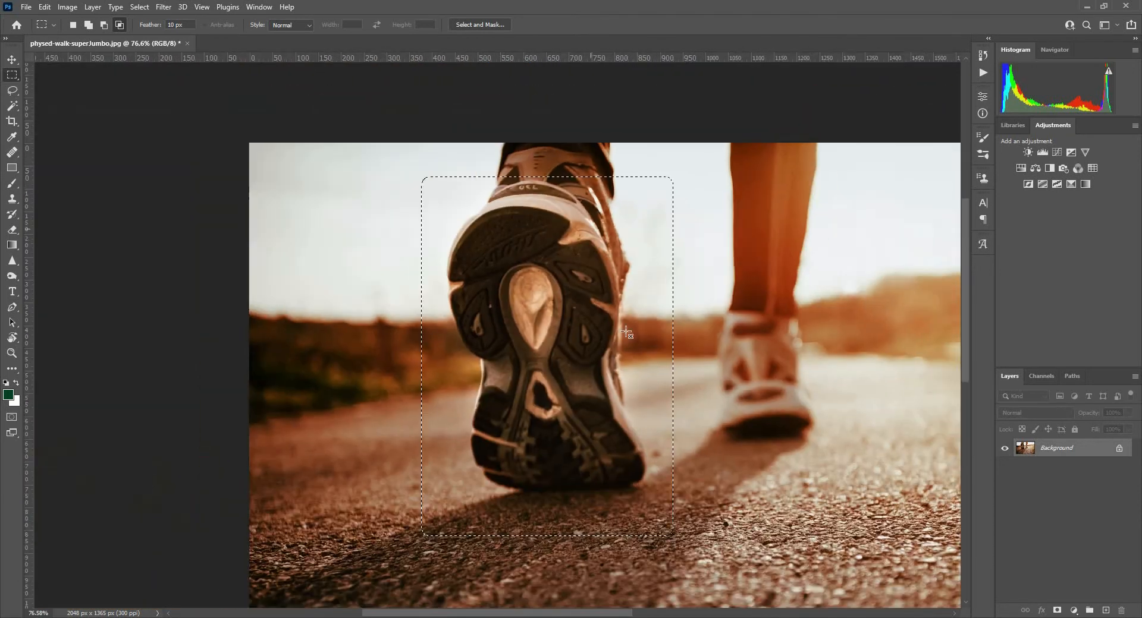
pyautogui.moveTo(472, 196)
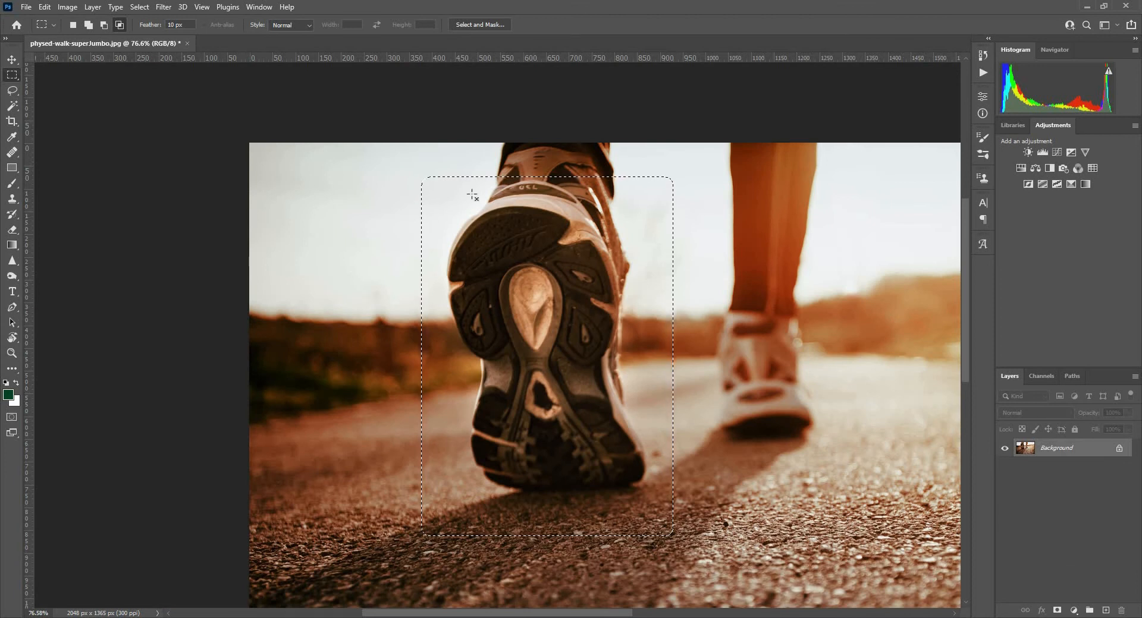
pyautogui.moveTo(603, 313)
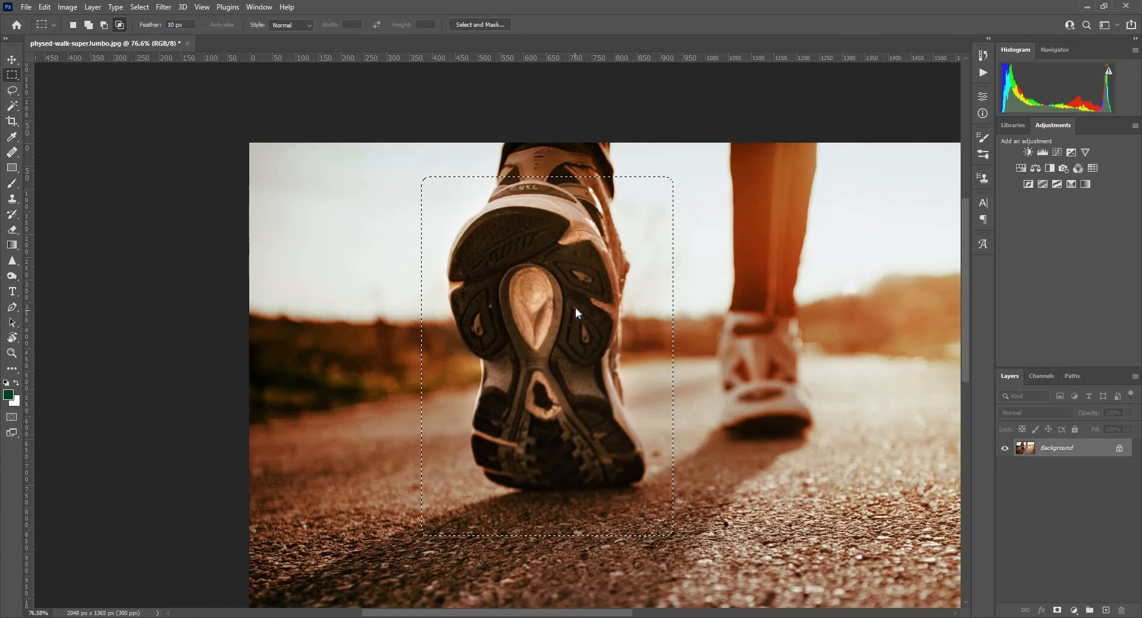
# Step: Copy the feathered shoe selection to its own layer and hide Background to inspect its soft edges
pyautogui.rightClick(576, 313)
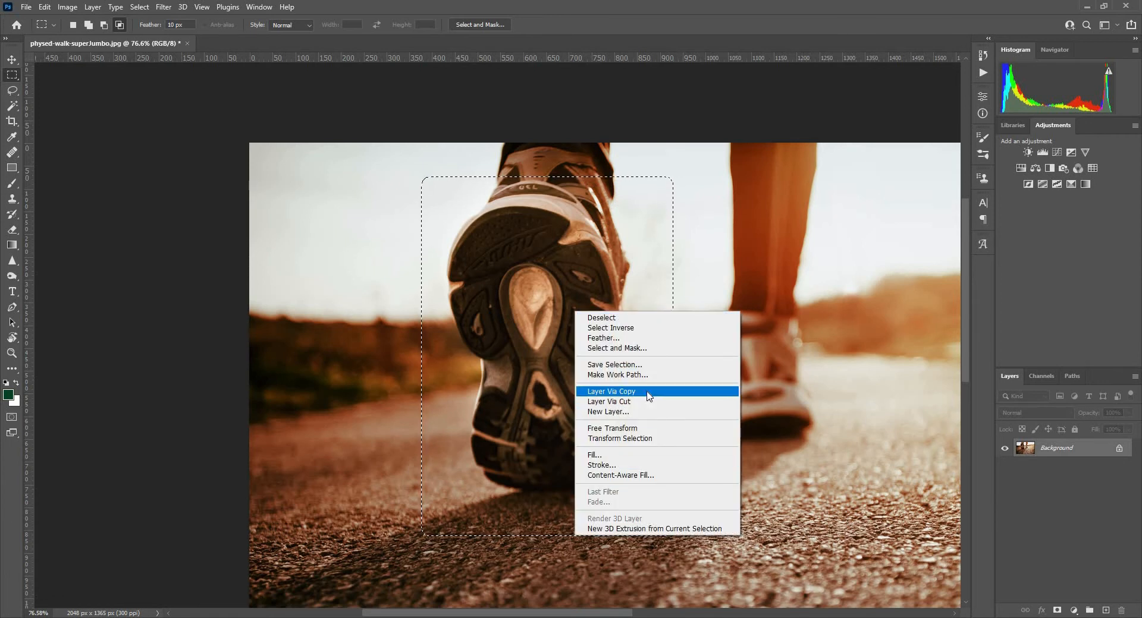
pyautogui.click(611, 392)
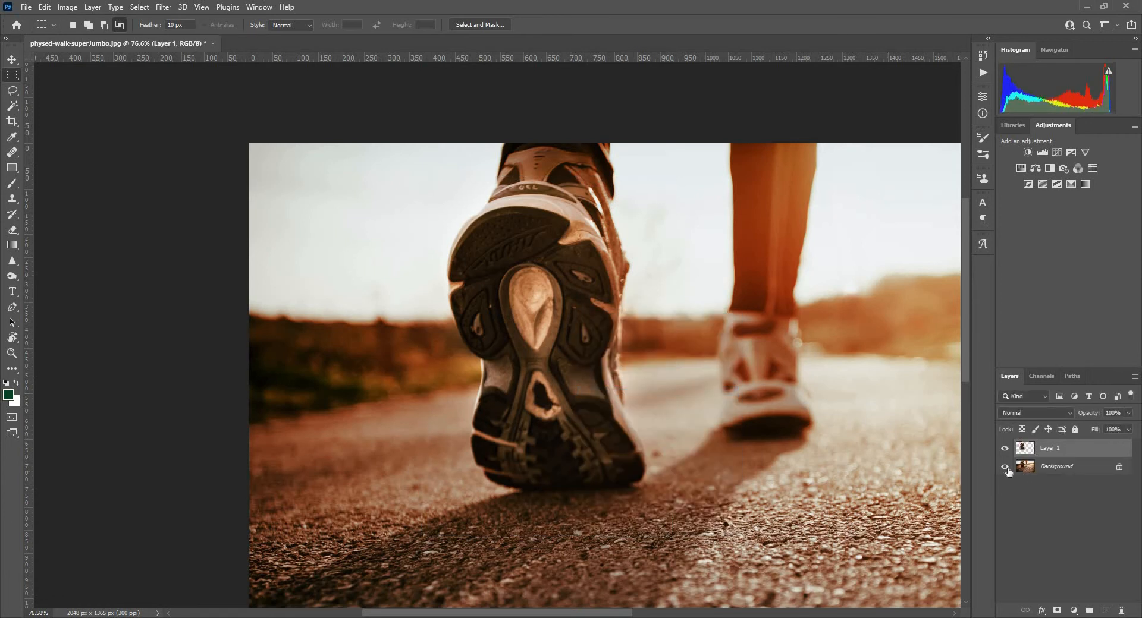
pyautogui.click(1005, 467)
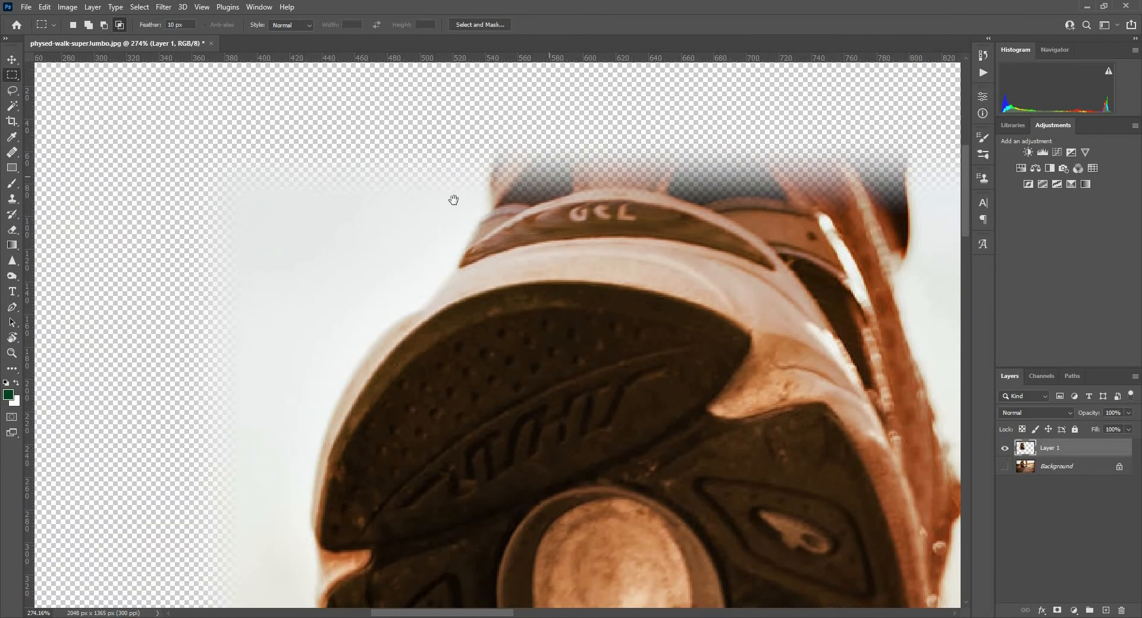
pyautogui.moveTo(453, 200); pyautogui.dragTo(634, 400)
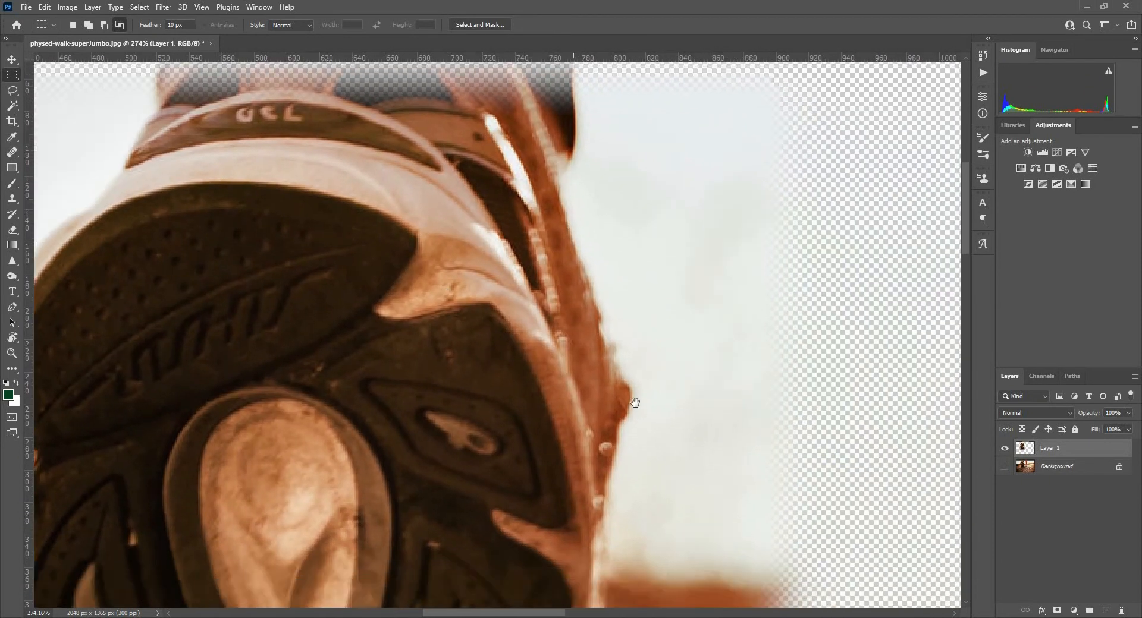
pyautogui.moveTo(634, 402); pyautogui.dragTo(412, 255)
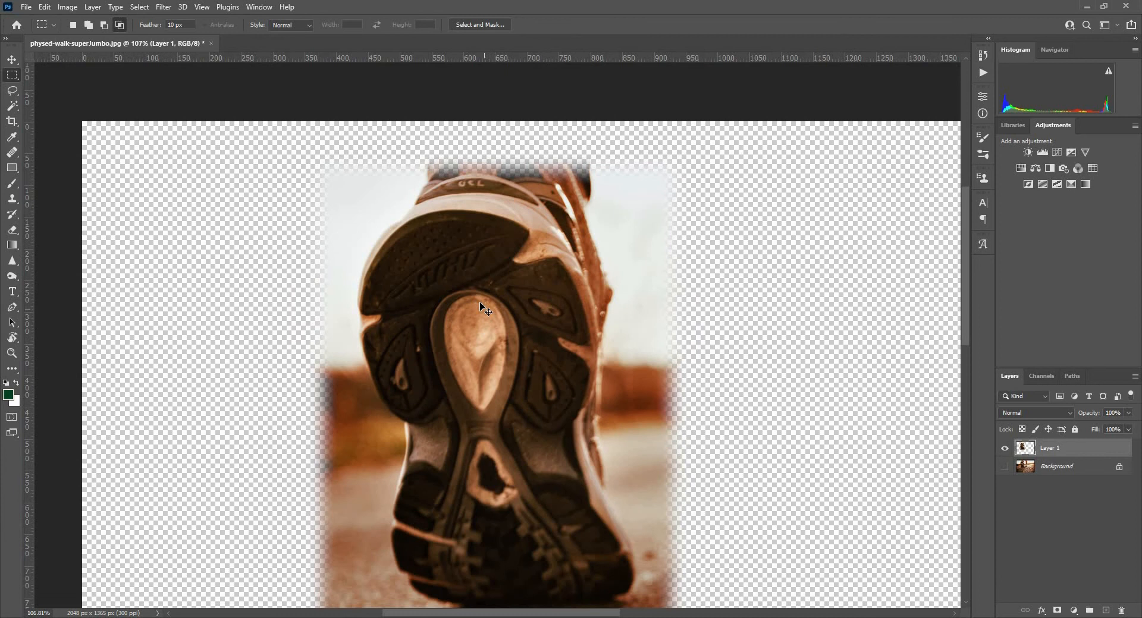
pyautogui.click(1005, 467)
pyautogui.write('50')
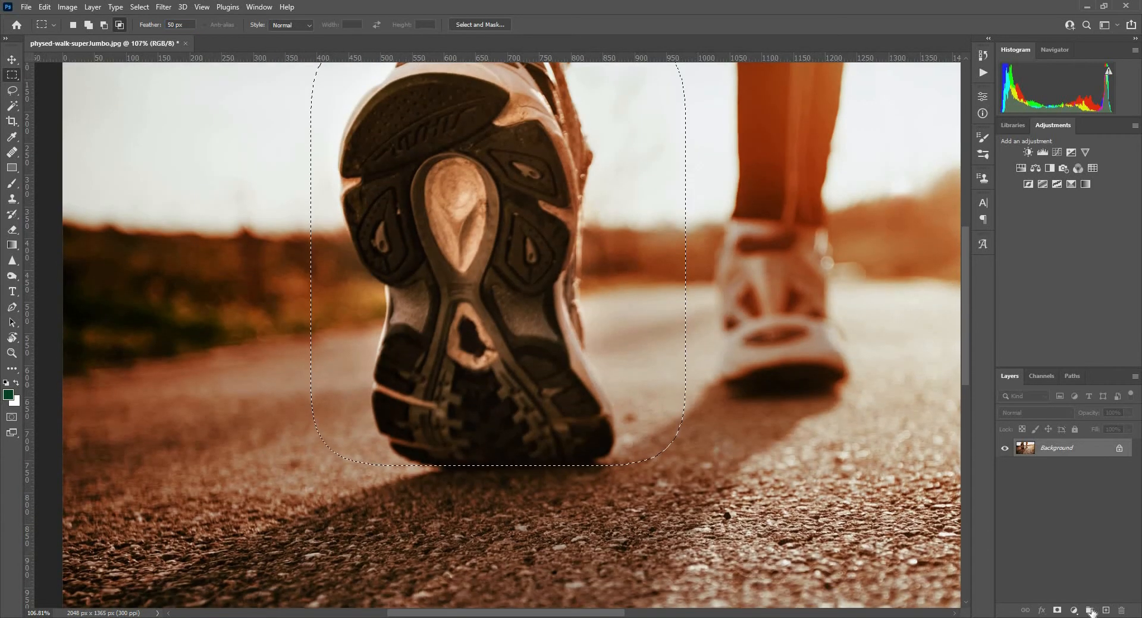
# Step: Add a bright green Solid Color fill layer over the 50 px feathered shoe selection
pyautogui.click(1092, 611)
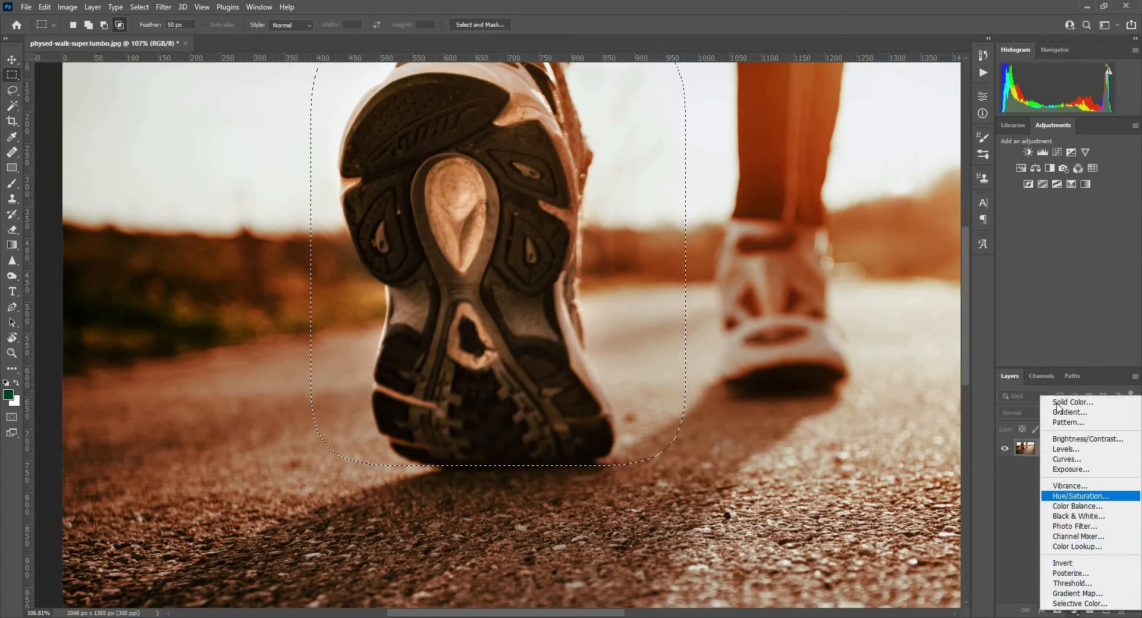
pyautogui.click(1071, 401)
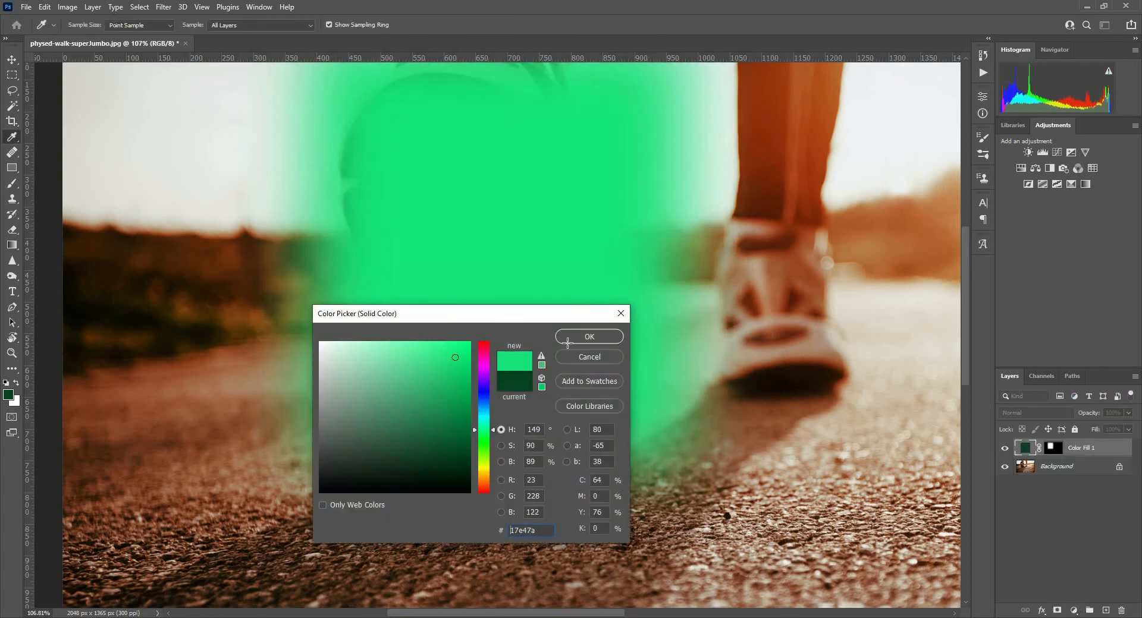
pyautogui.click(589, 336)
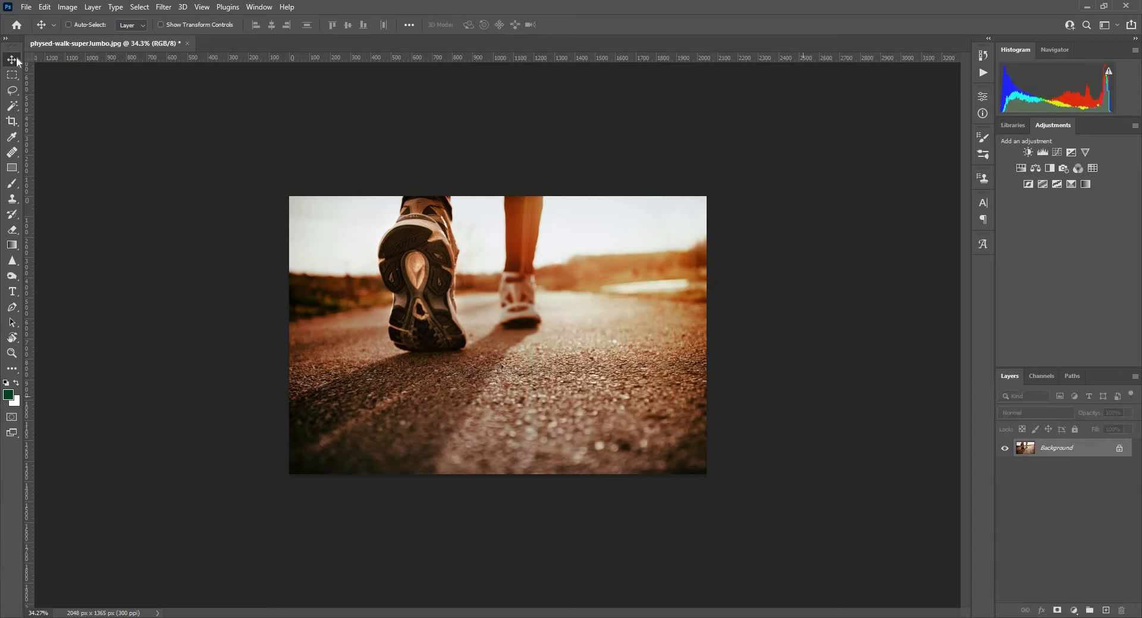
# Step: Set the Rectangular Marquee style to Fixed Ratio 1:2 and drag a tall selection over the road at right
pyautogui.click(12, 74)
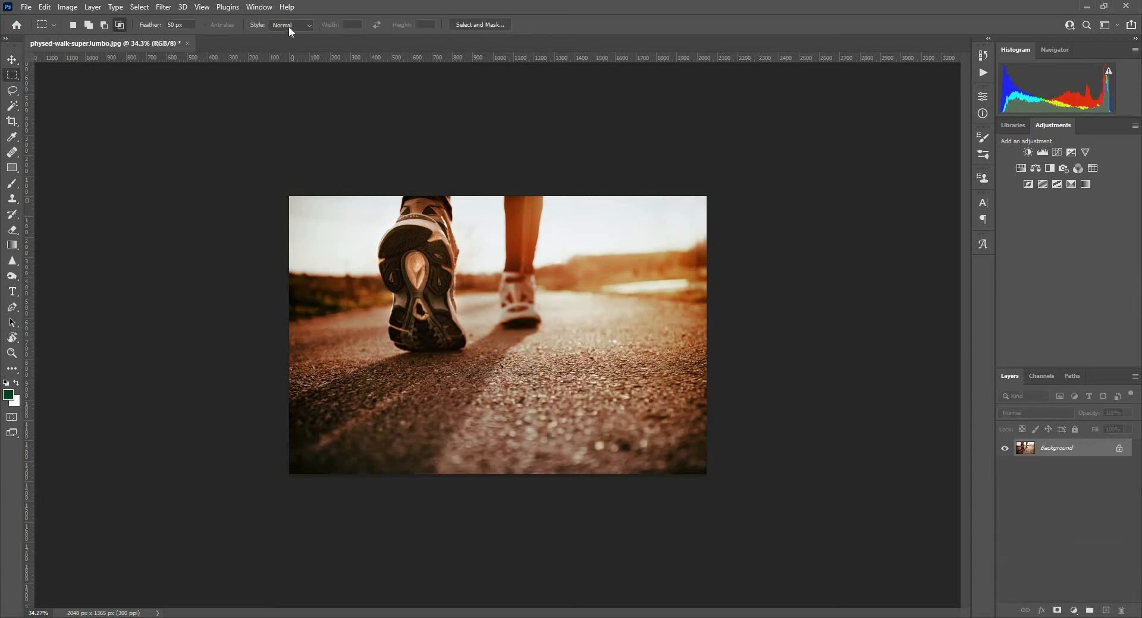
pyautogui.moveTo(290, 25)
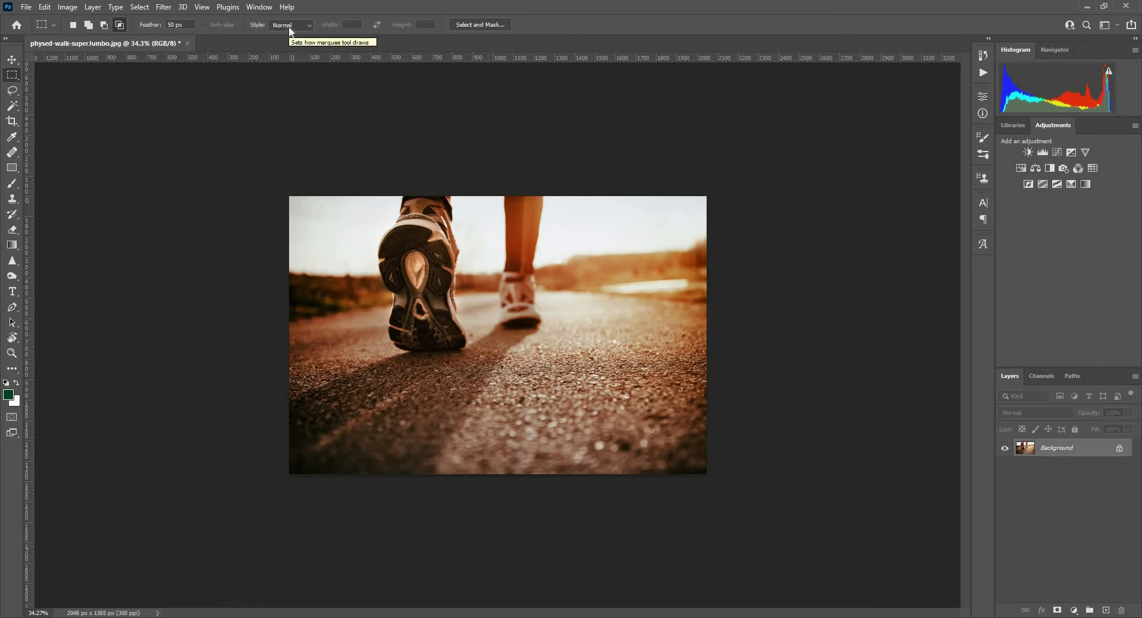
pyautogui.click(290, 25)
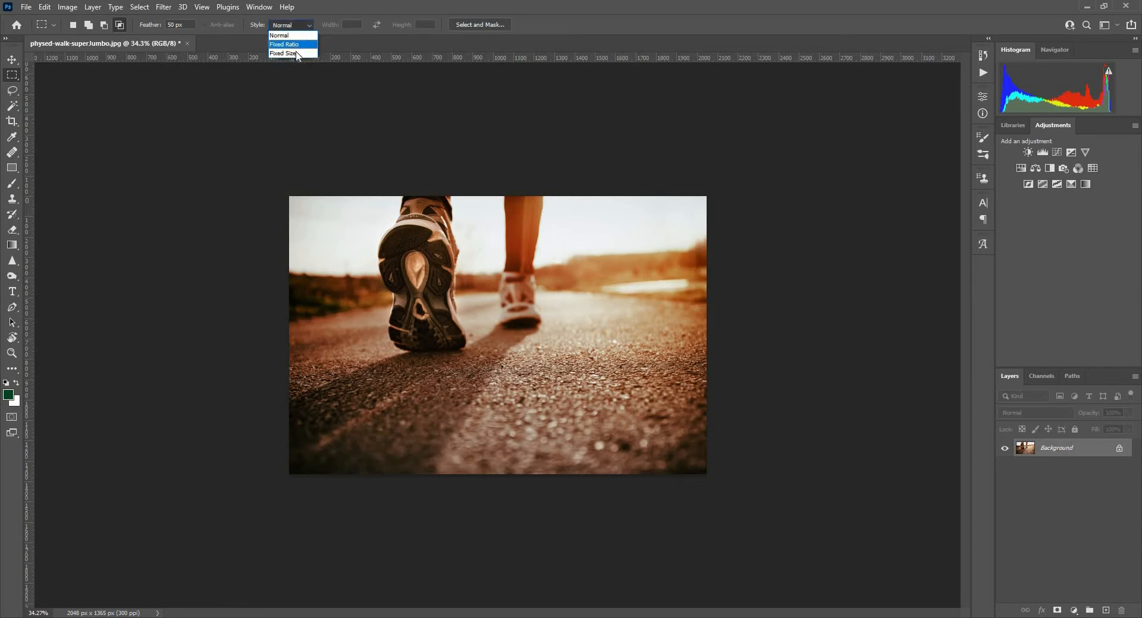
pyautogui.moveTo(278, 34)
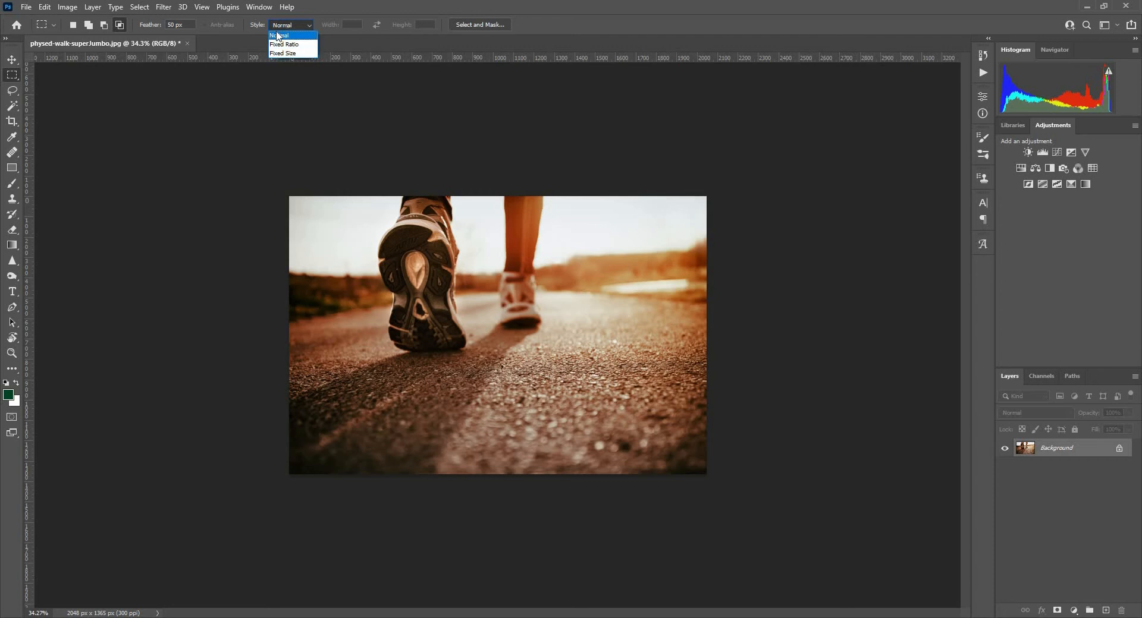
pyautogui.click(279, 35)
pyautogui.write('0')
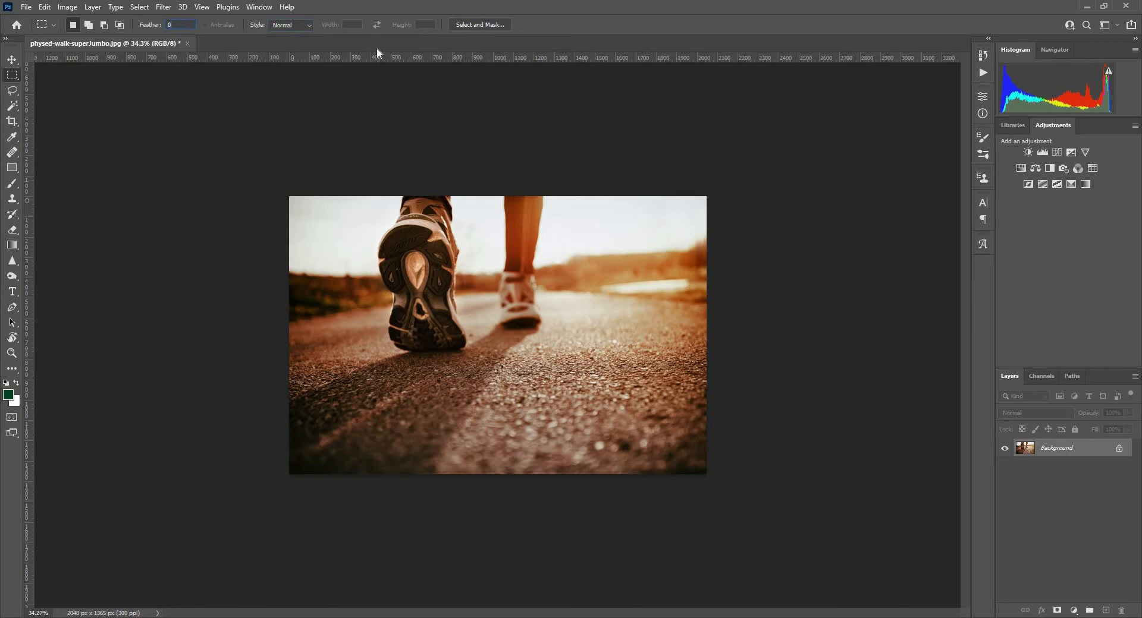
pyautogui.click(291, 25)
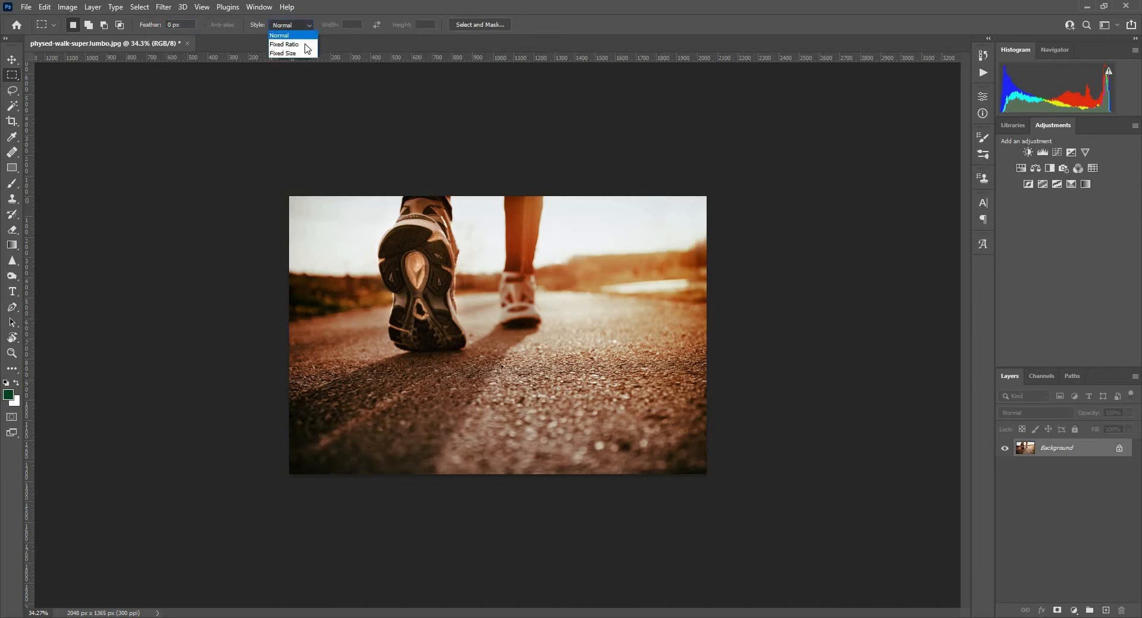
pyautogui.click(284, 44)
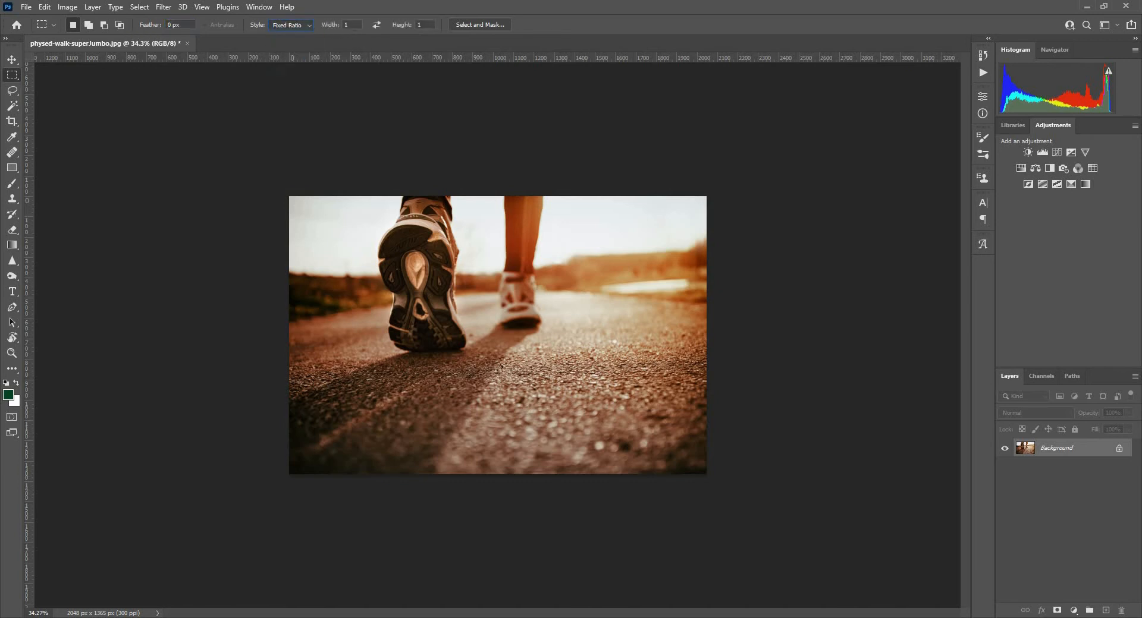
pyautogui.moveTo(416, 106)
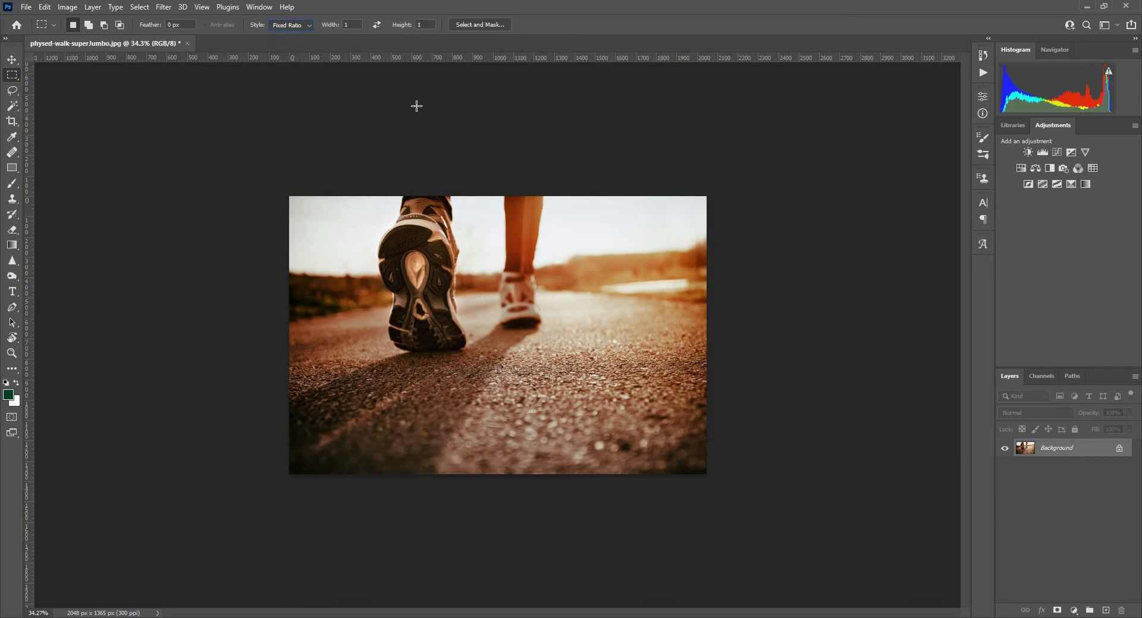
pyautogui.moveTo(550, 316)
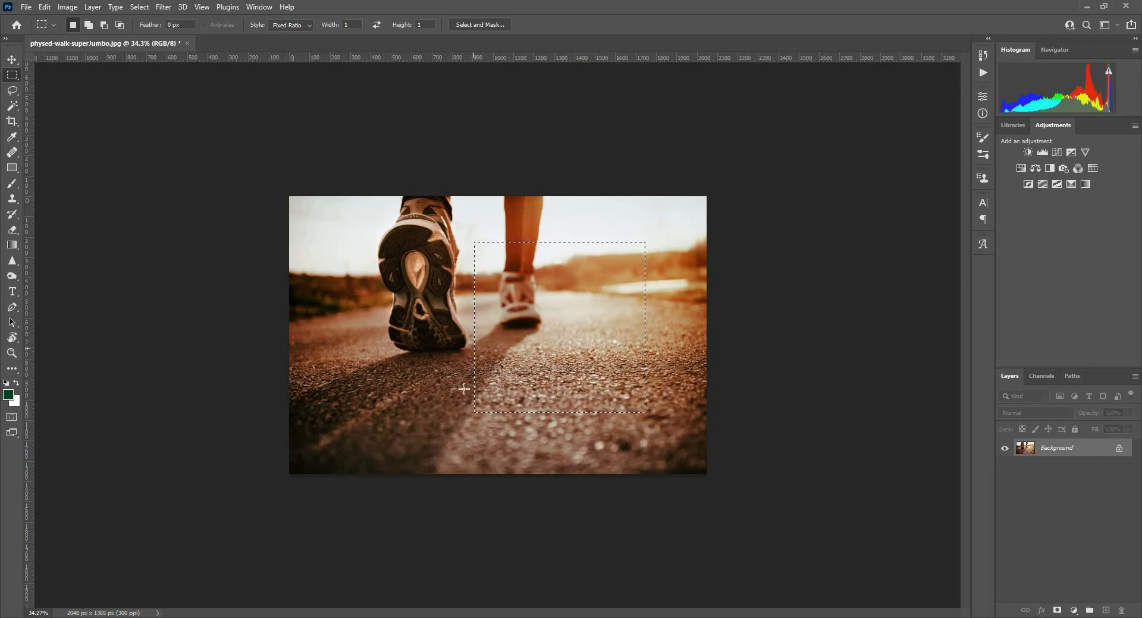
pyautogui.moveTo(511, 246)
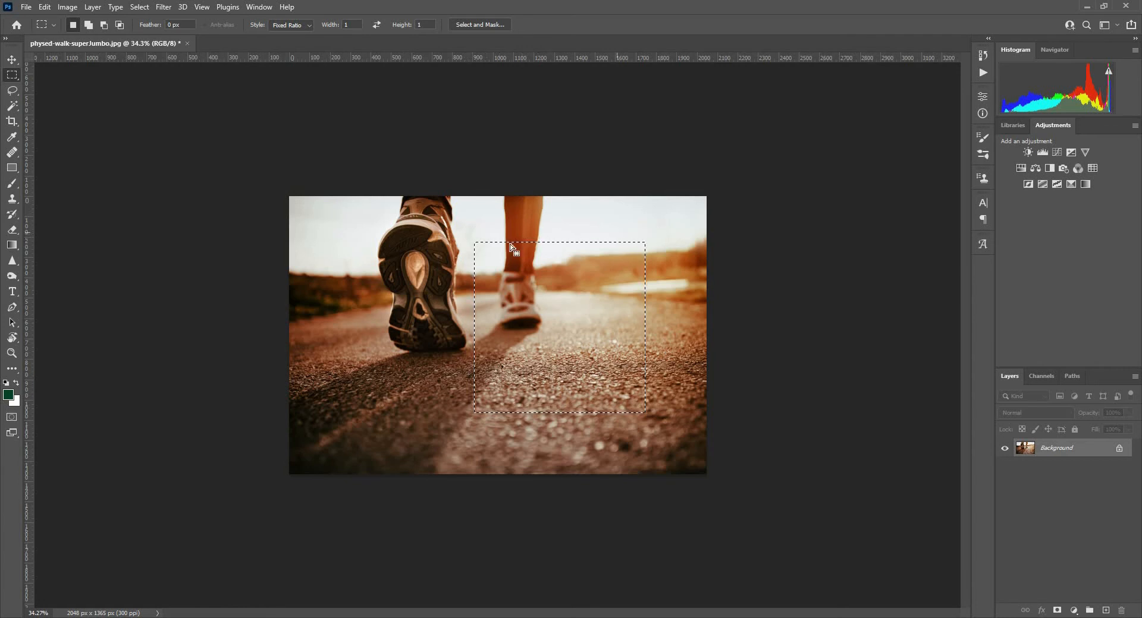
pyautogui.moveTo(583, 208)
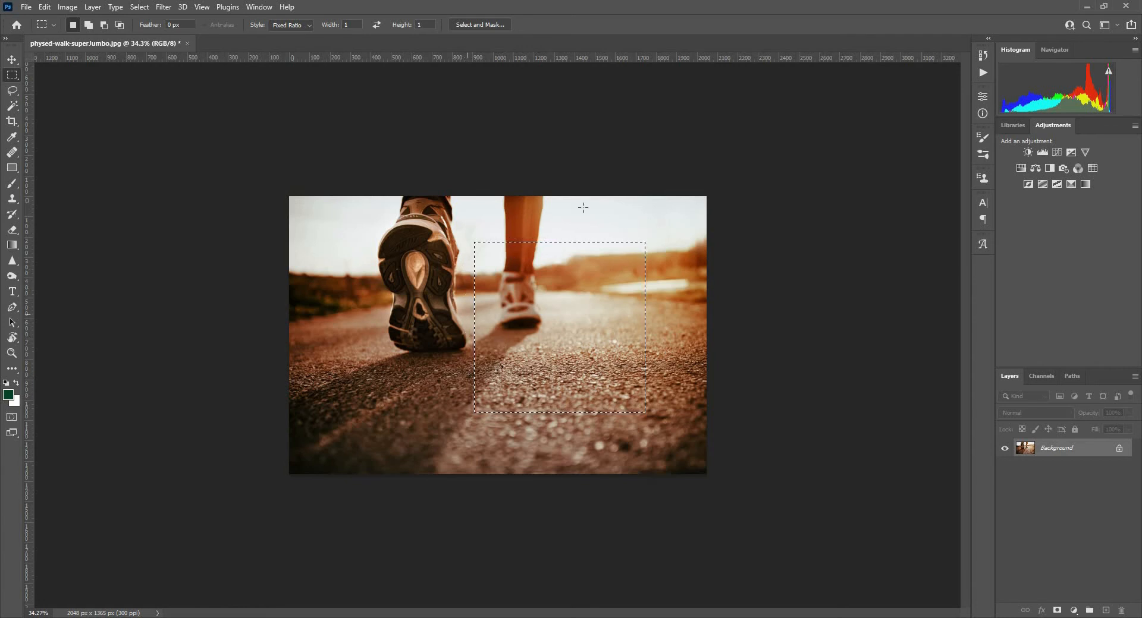
pyautogui.moveTo(394, 105)
pyautogui.write('2')
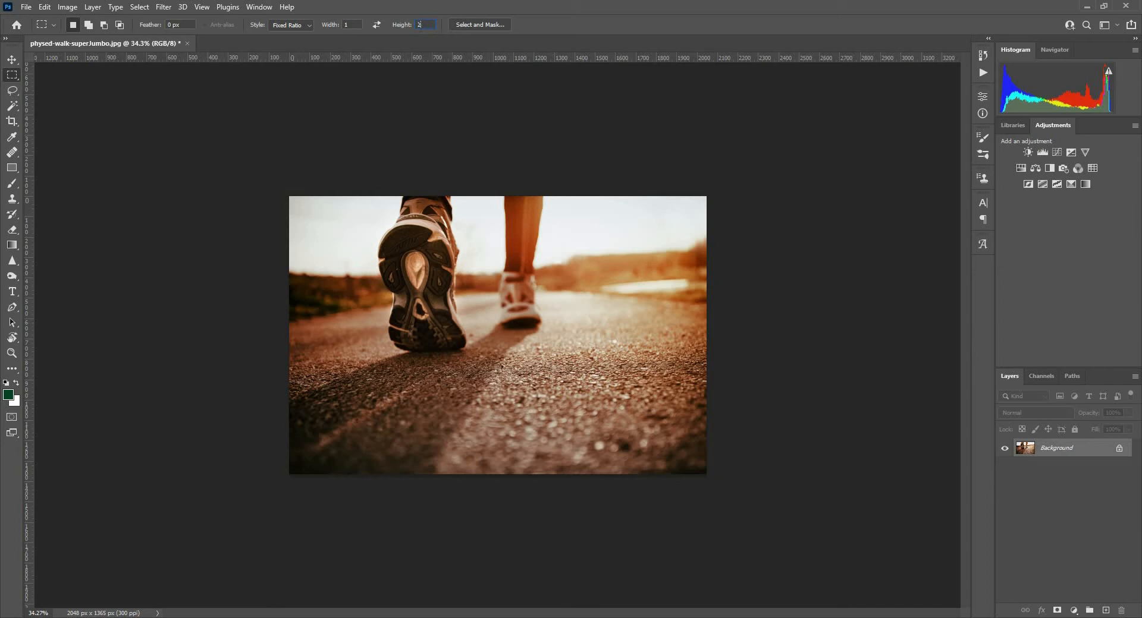
pyautogui.moveTo(444, 257); pyautogui.dragTo(478, 320)
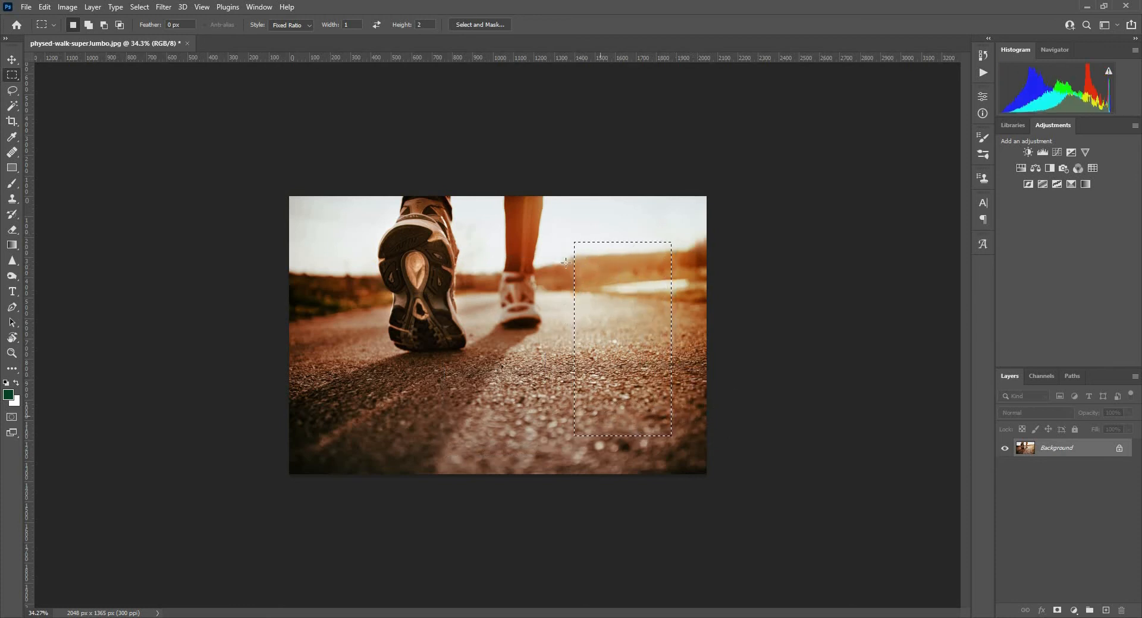
pyautogui.moveTo(542, 301)
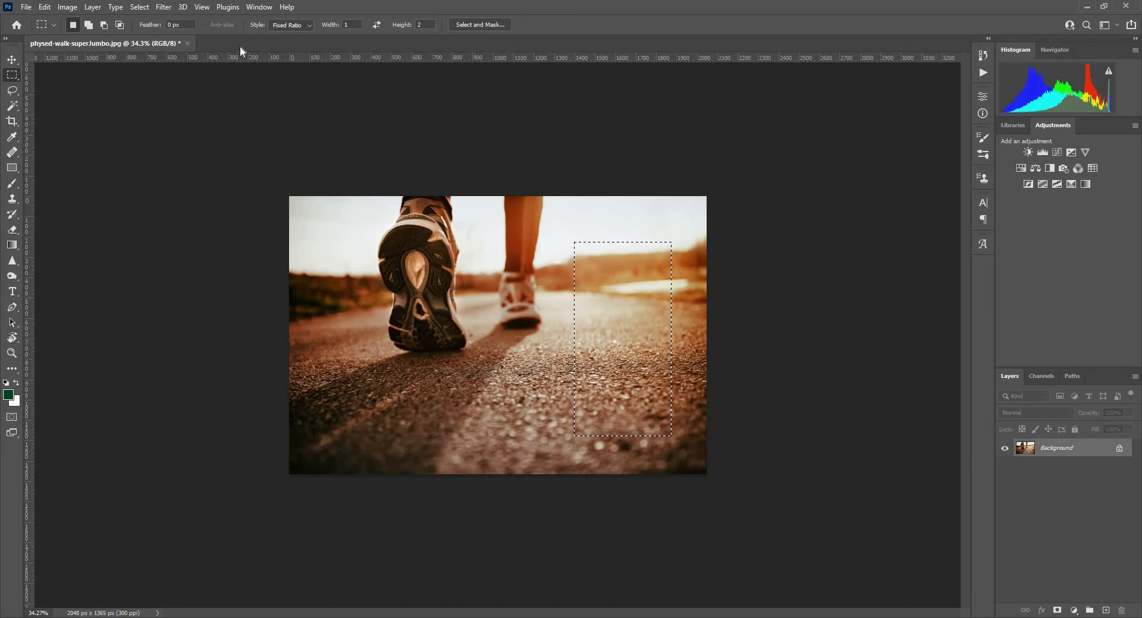
# Step: Keep the Fixed Ratio style and swap width and height so the ratio becomes 2:1
pyautogui.click(290, 25)
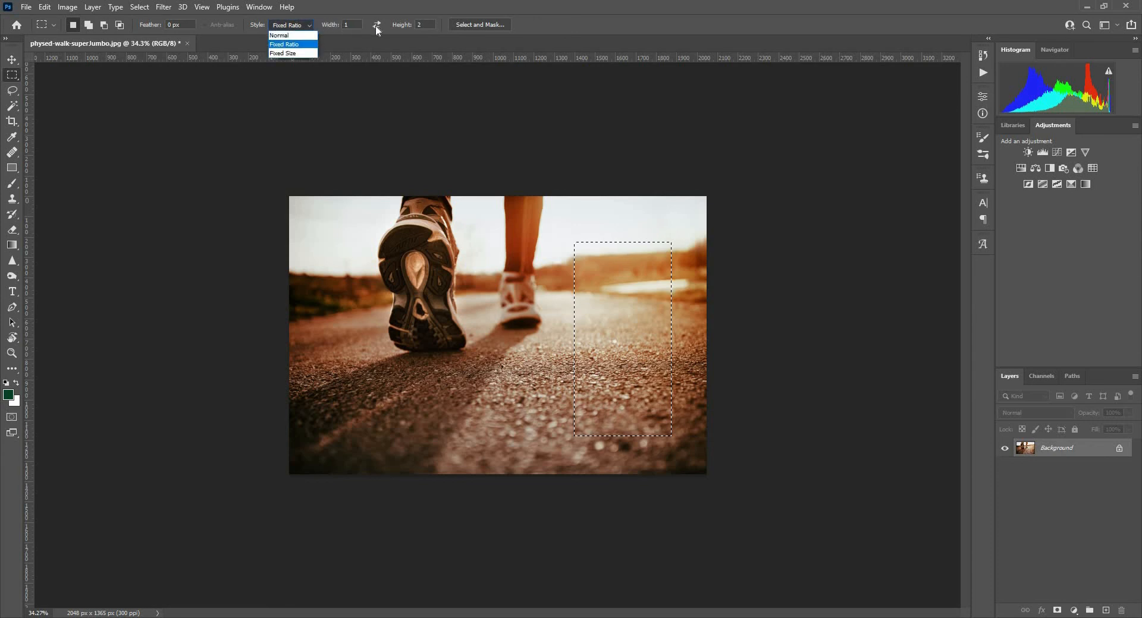
pyautogui.click(285, 44)
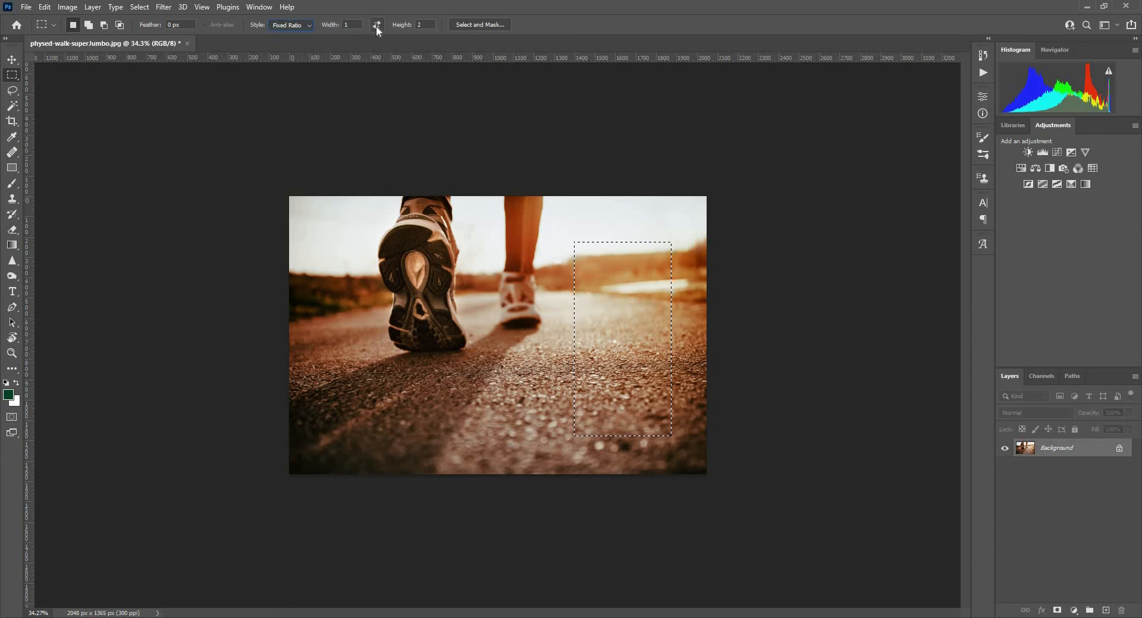
pyautogui.click(377, 25)
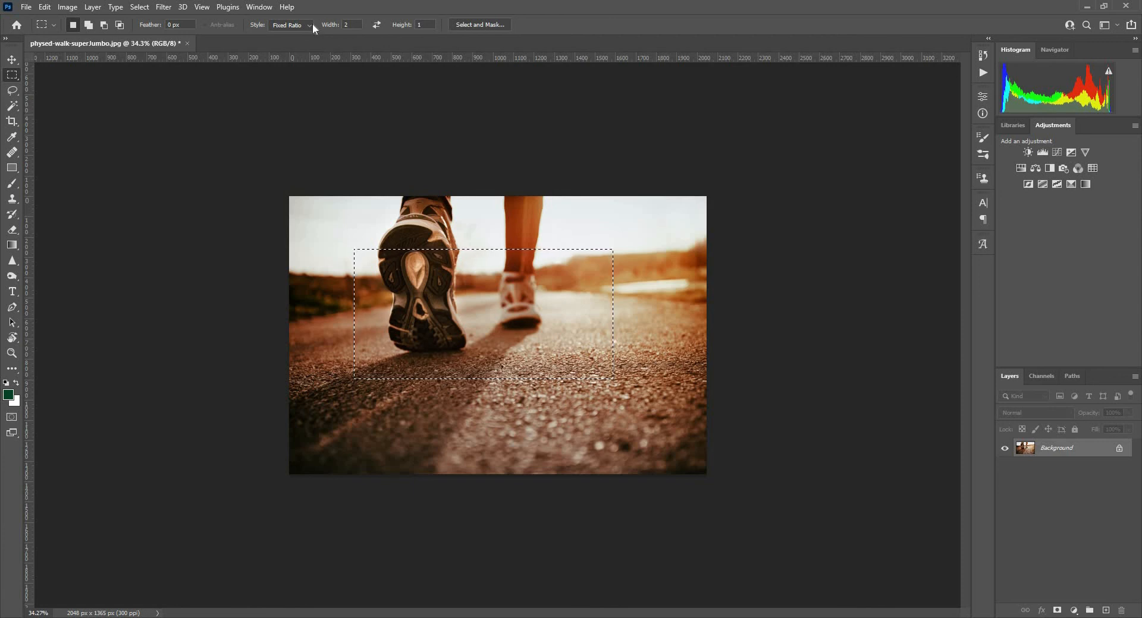
pyautogui.moveTo(459, 259)
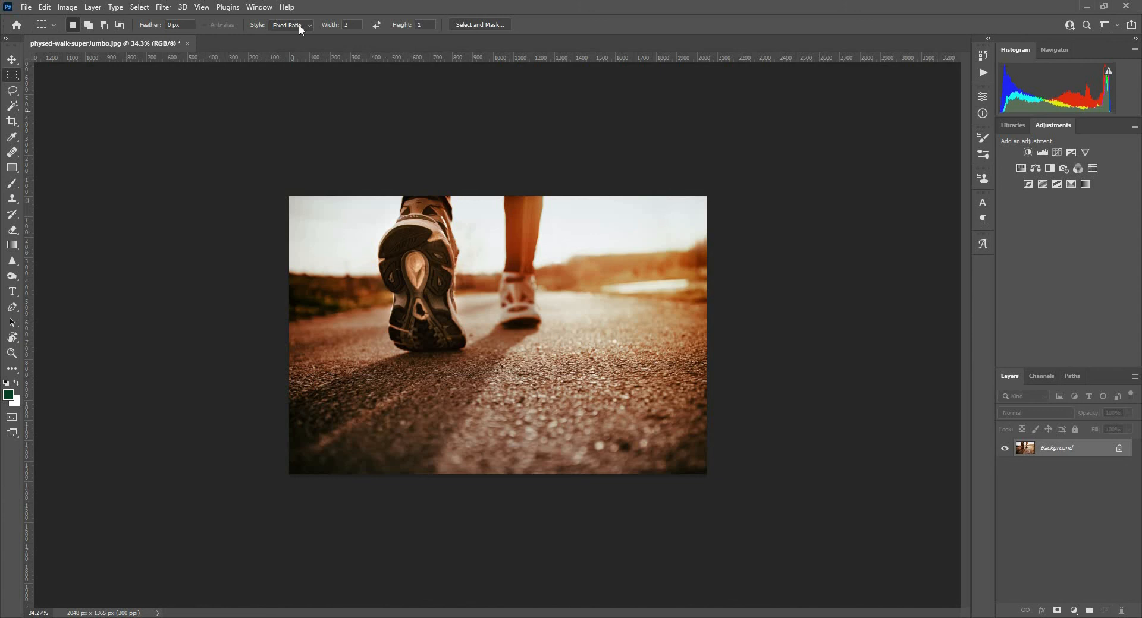
# Step: Set Style to Fixed Size 100 × 400 px via the swap arrows and place one on the far shoe
pyautogui.click(289, 25)
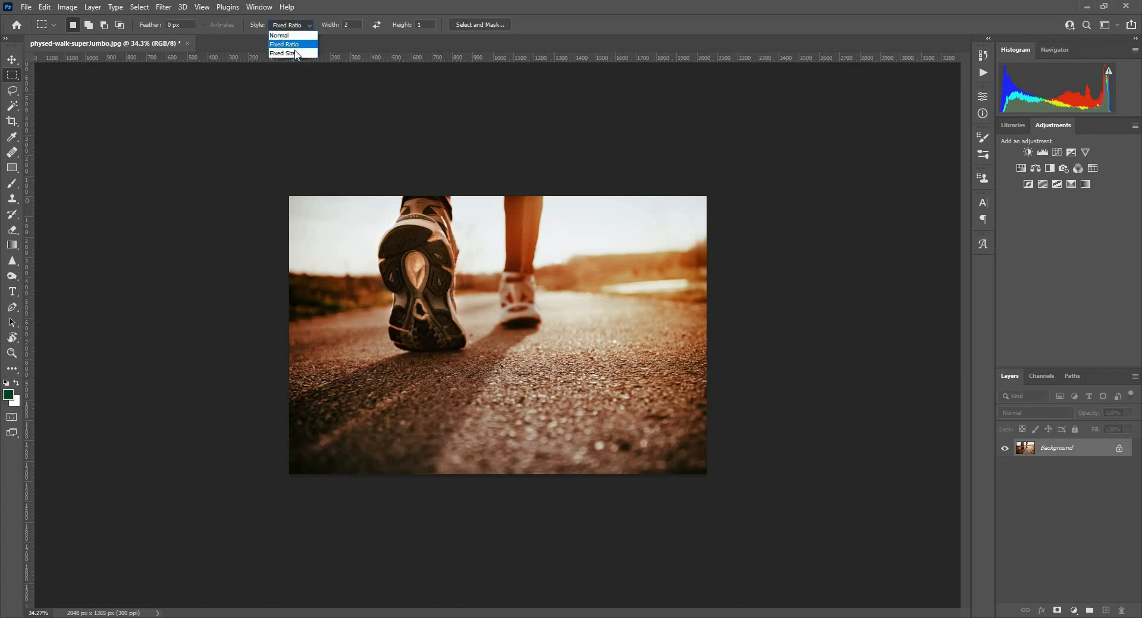
pyautogui.click(283, 52)
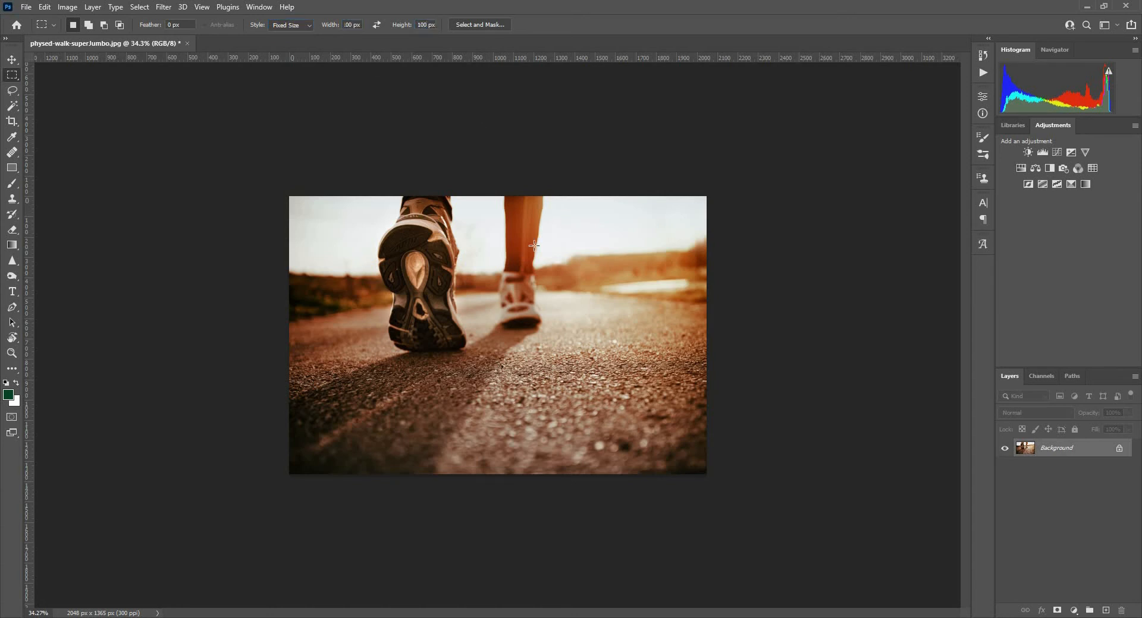
pyautogui.click(511, 274)
pyautogui.write('400')
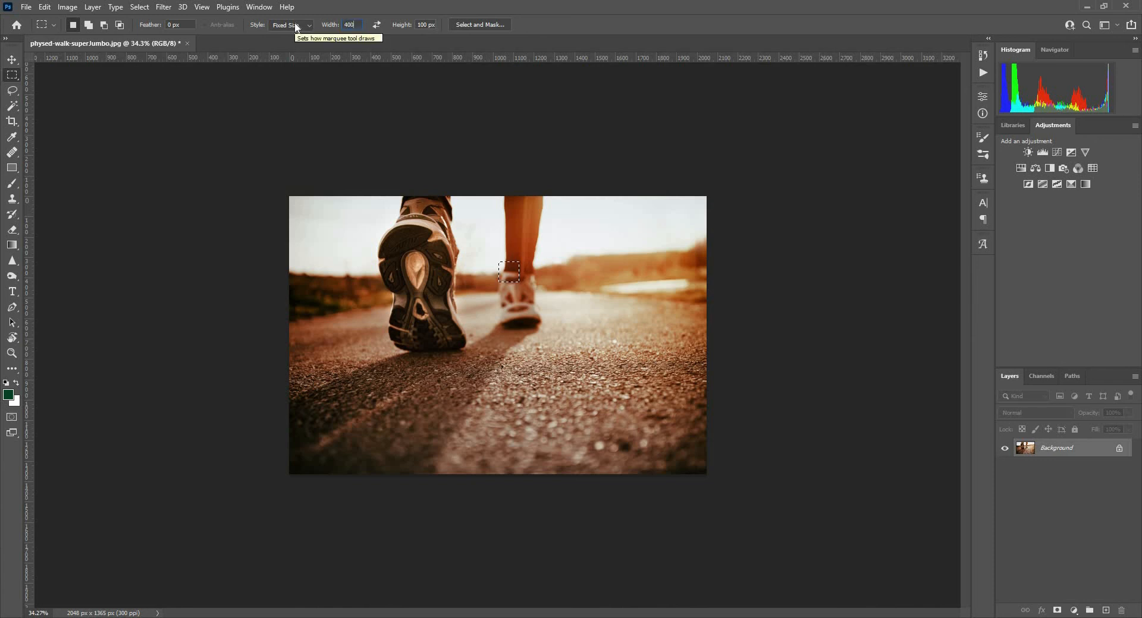
pyautogui.click(378, 25)
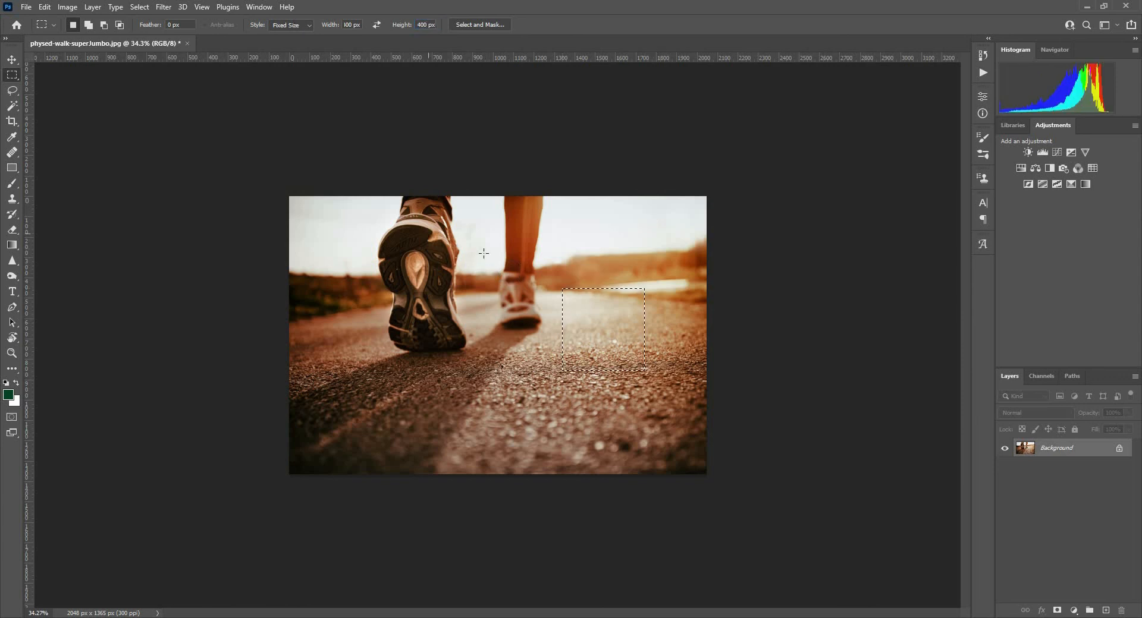
pyautogui.click(513, 251)
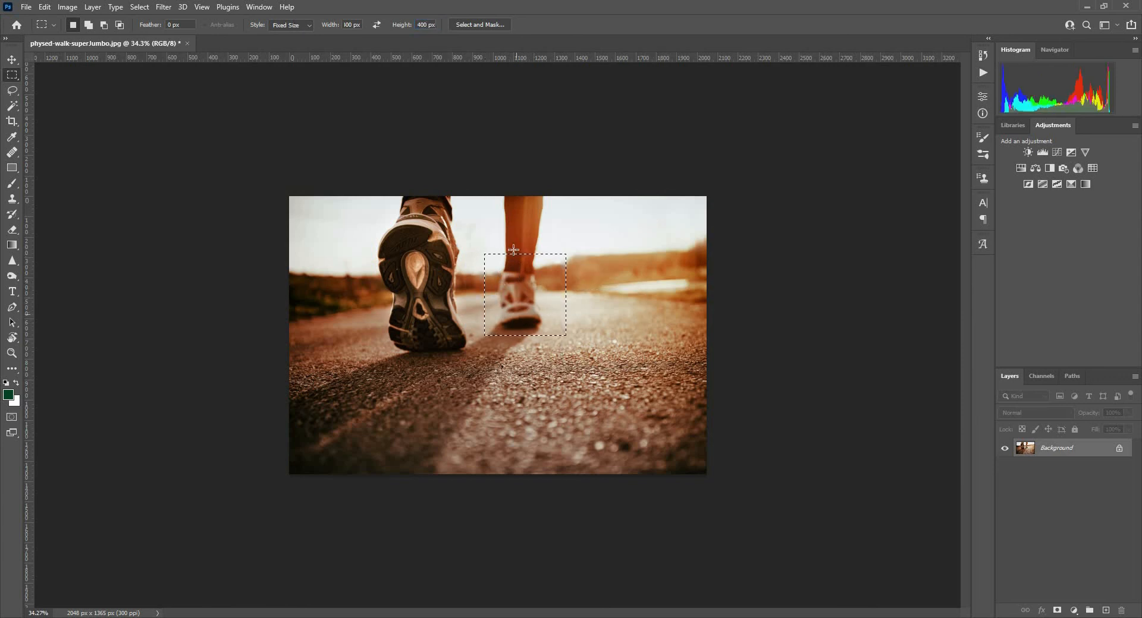
pyautogui.moveTo(469, 231)
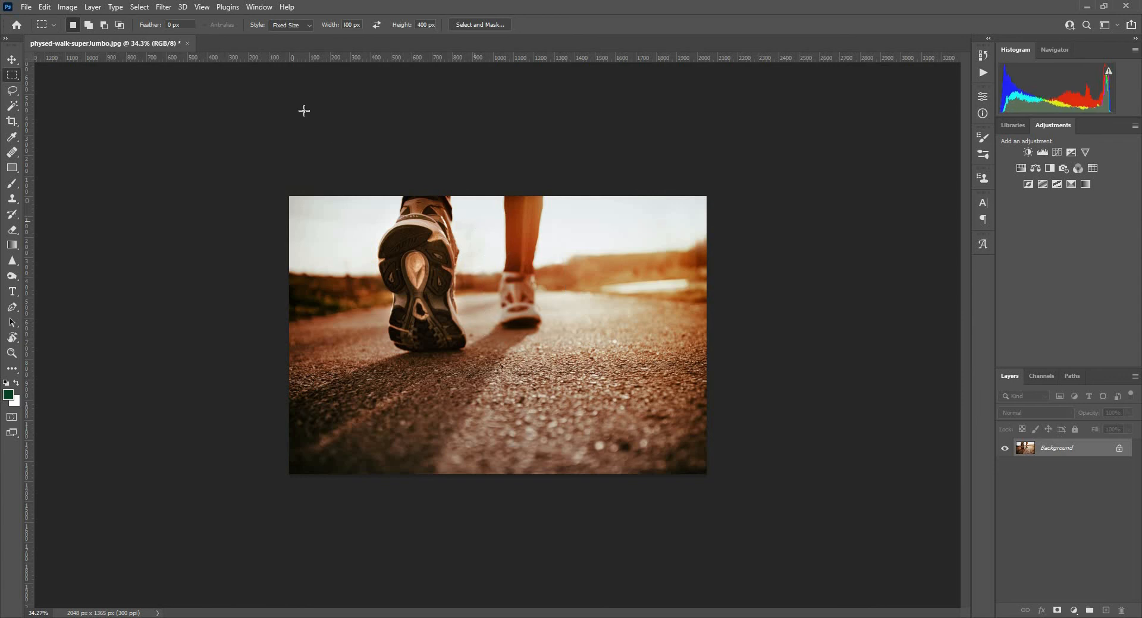
pyautogui.moveTo(13, 79)
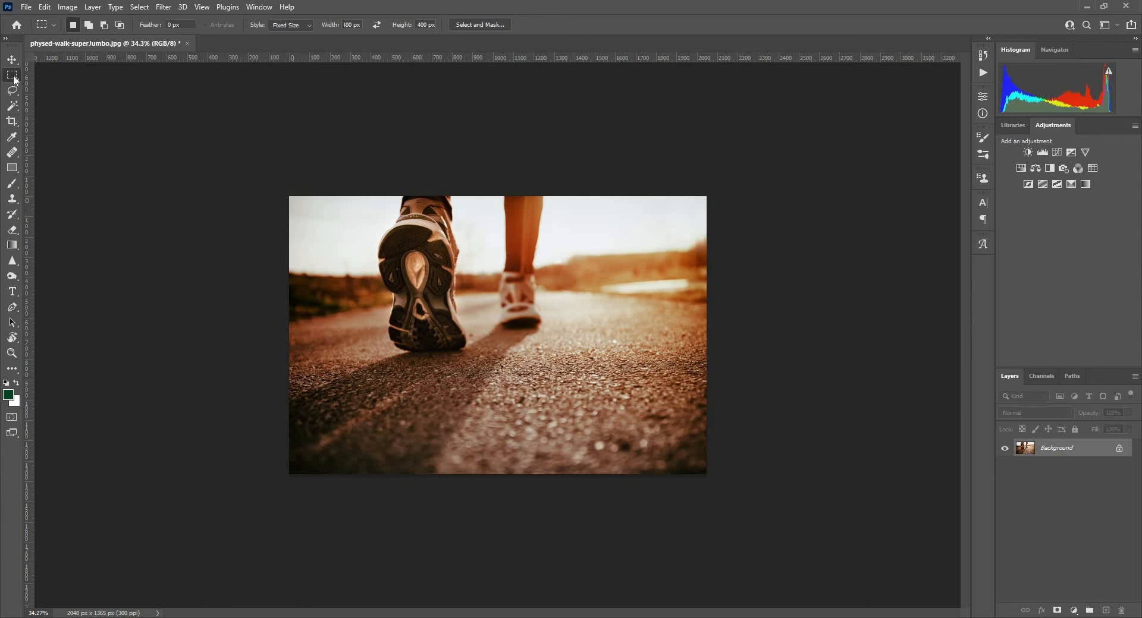
# Step: Switch to the Elliptical Marquee and draw a tall oval around the raised shoe
pyautogui.rightClick(12, 75)
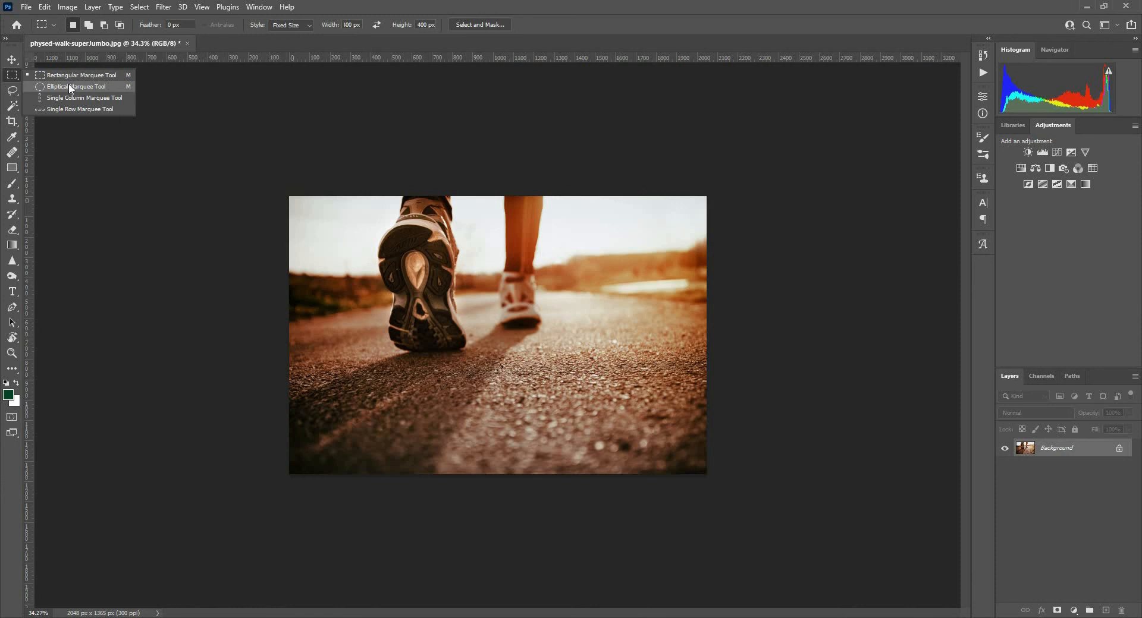
pyautogui.click(76, 86)
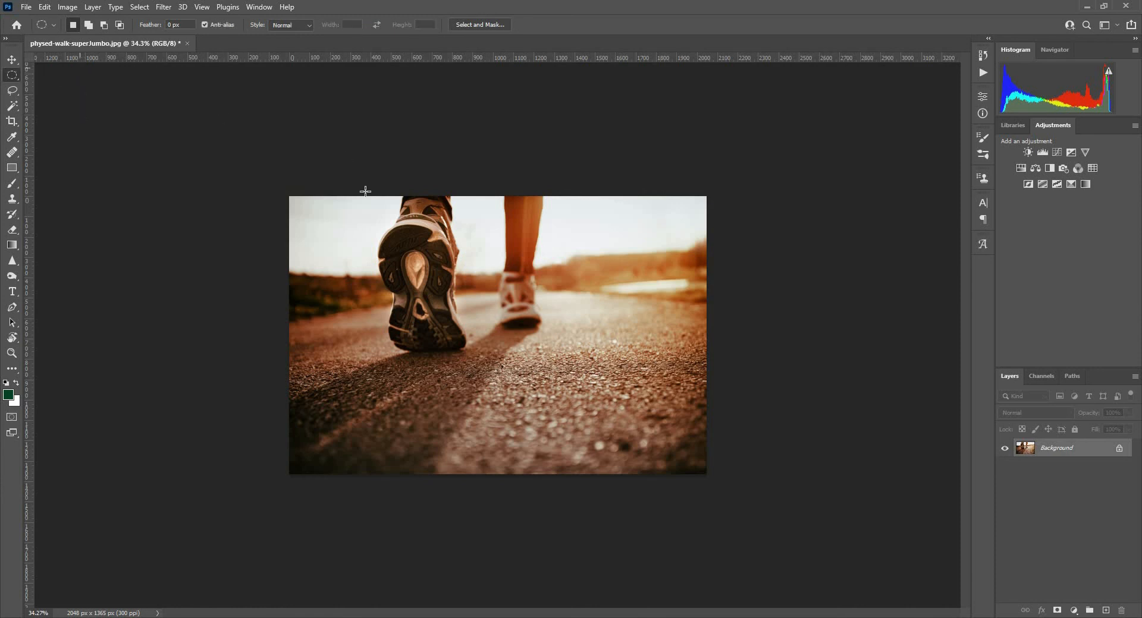
pyautogui.moveTo(365, 191); pyautogui.dragTo(605, 428)
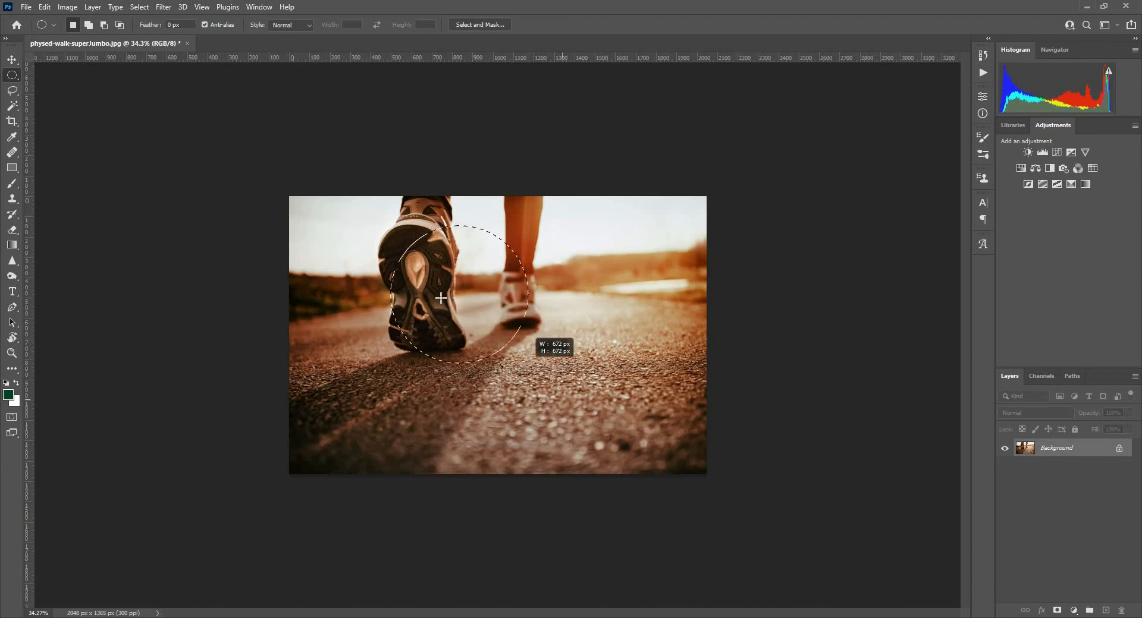
pyautogui.moveTo(440, 297); pyautogui.dragTo(619, 430)
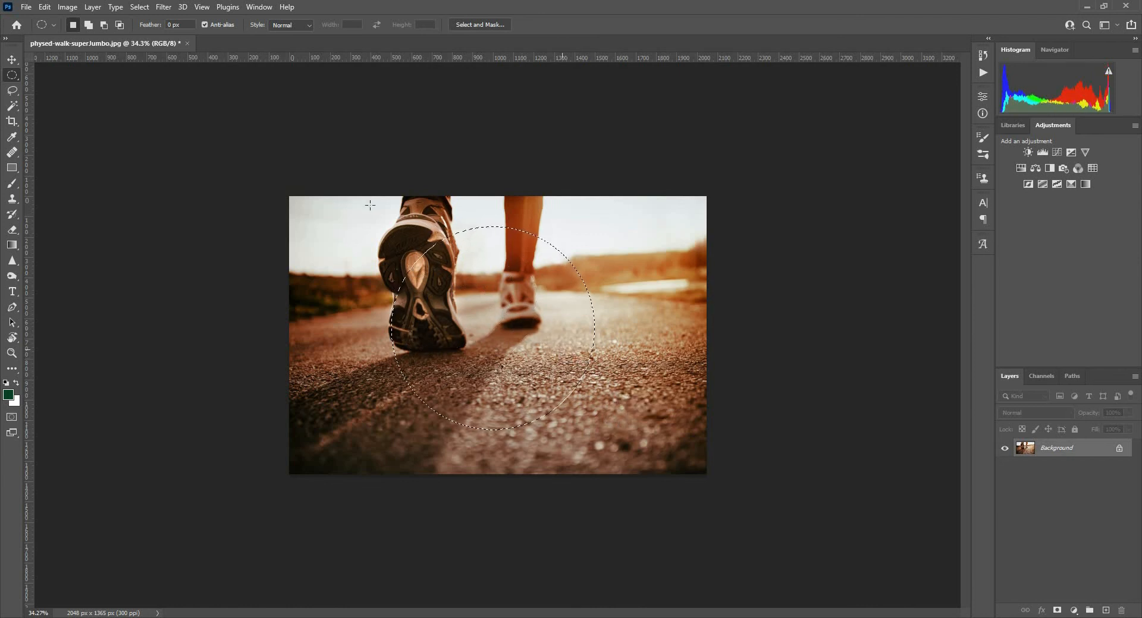
pyautogui.moveTo(369, 205); pyautogui.dragTo(487, 392)
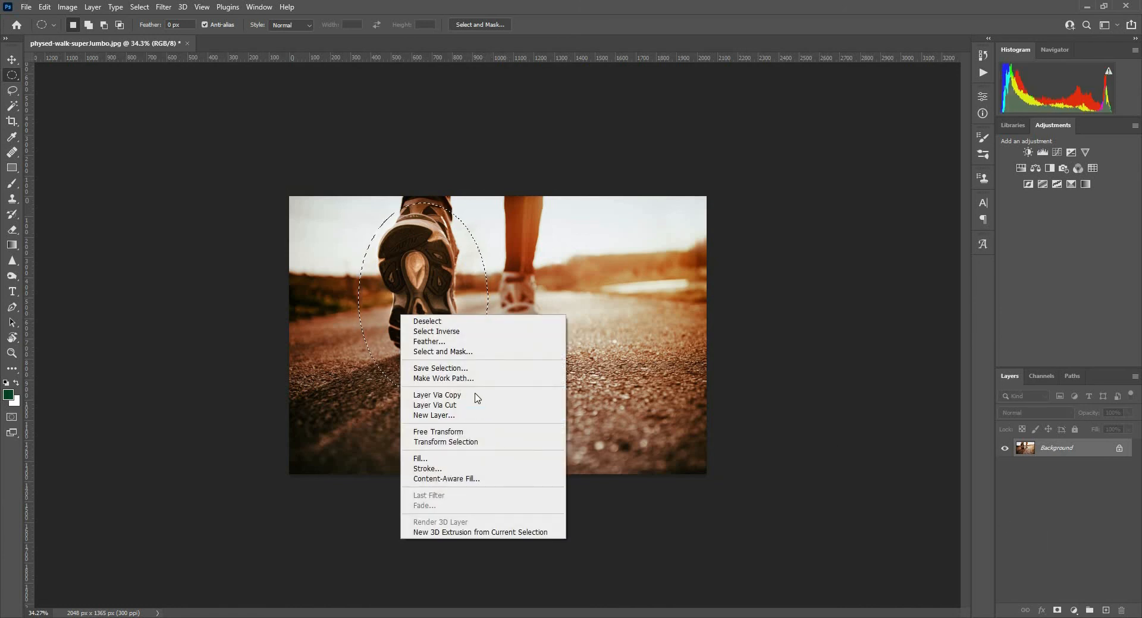
# Step: Copy the oval area to a new layer via Layer Via Copy and hide the Background
pyautogui.click(437, 396)
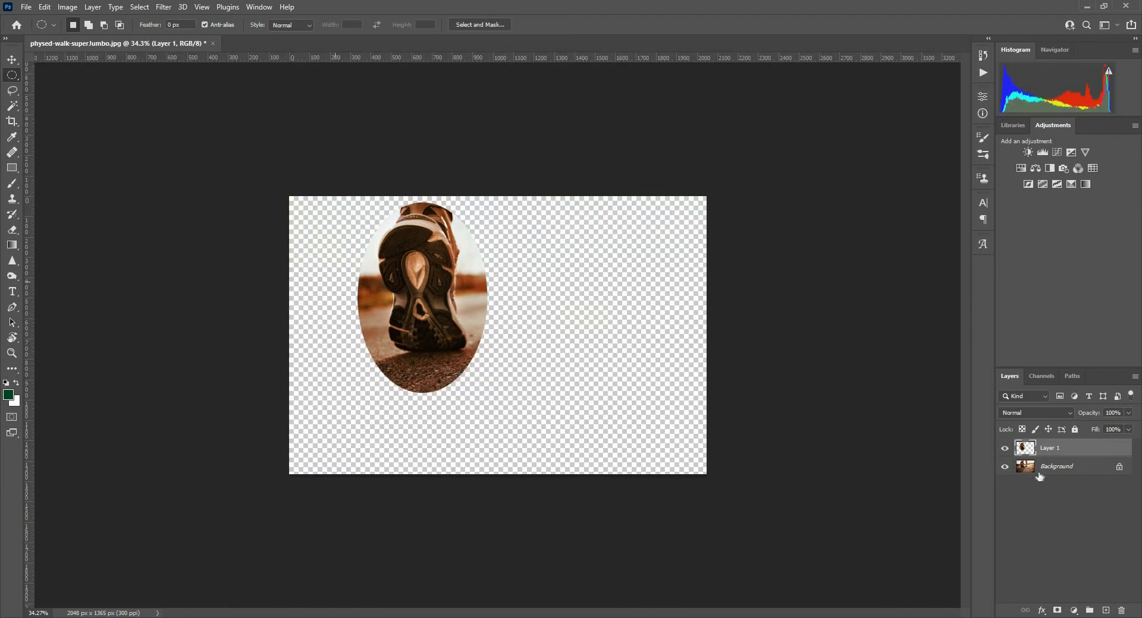
pyautogui.click(1004, 466)
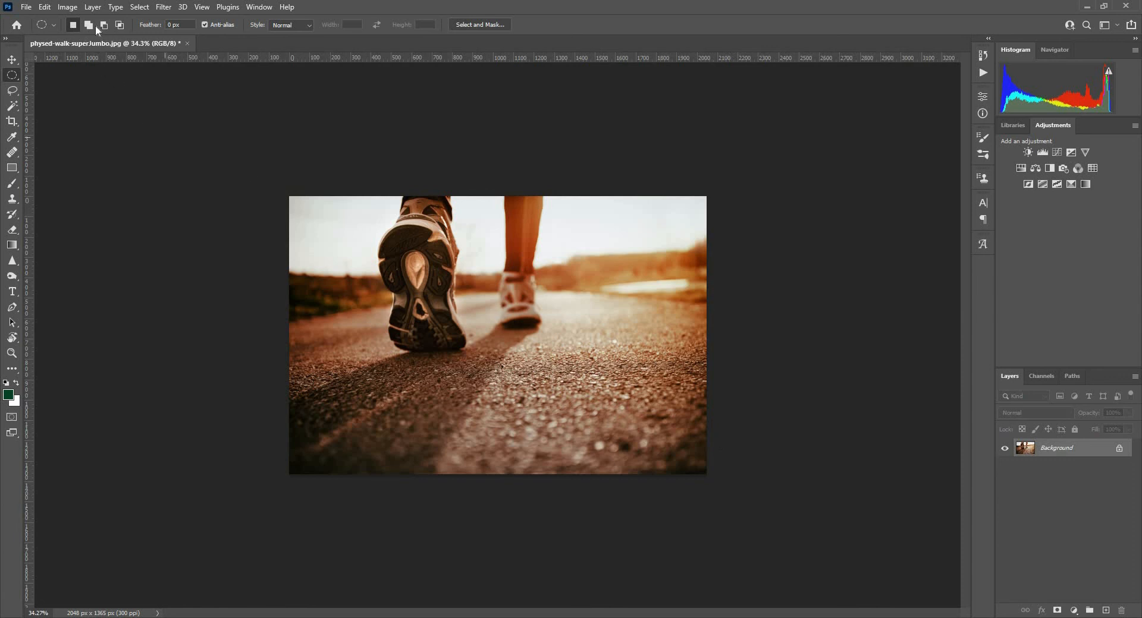
pyautogui.moveTo(397, 41)
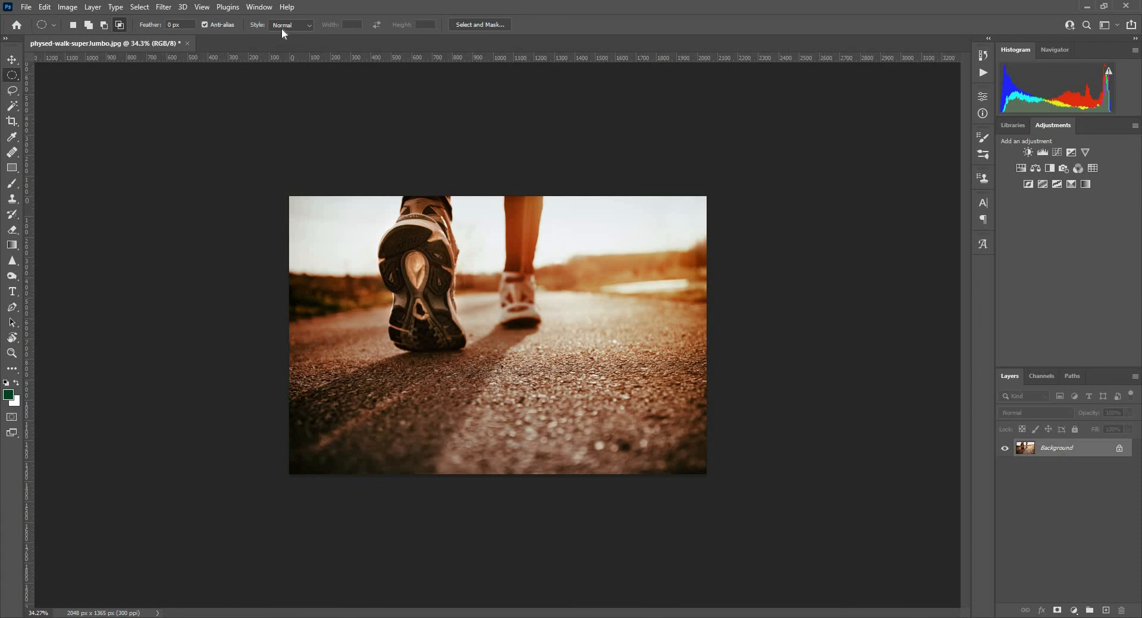
# Step: Set the Elliptical Marquee style to Fixed Ratio, then Fixed Size 64 × 64 px
pyautogui.click(291, 25)
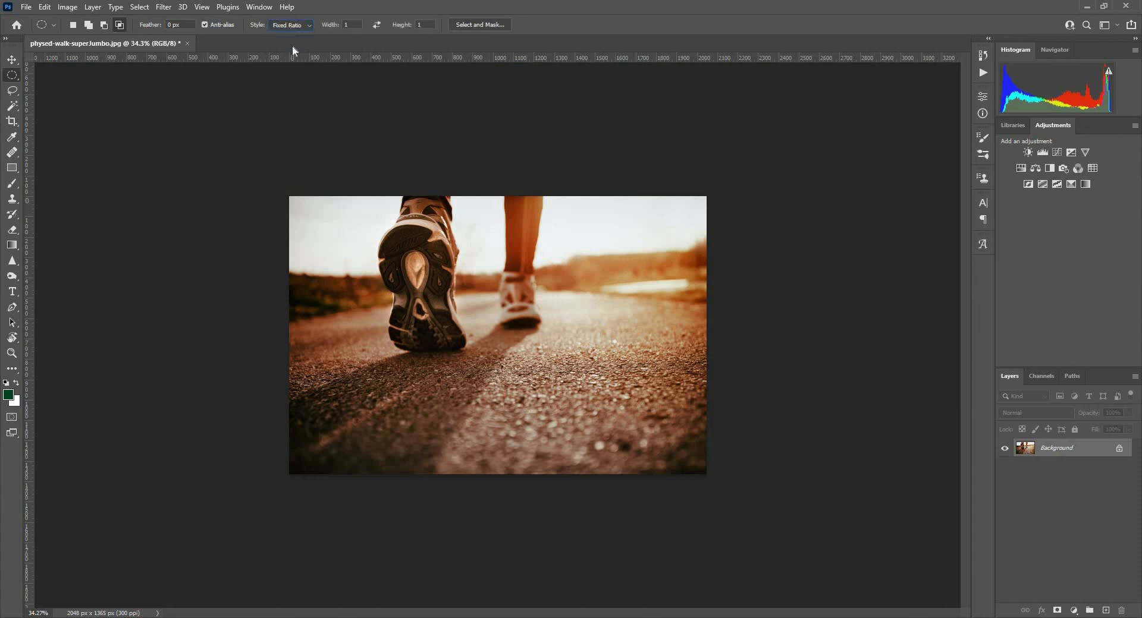
pyautogui.click(290, 23)
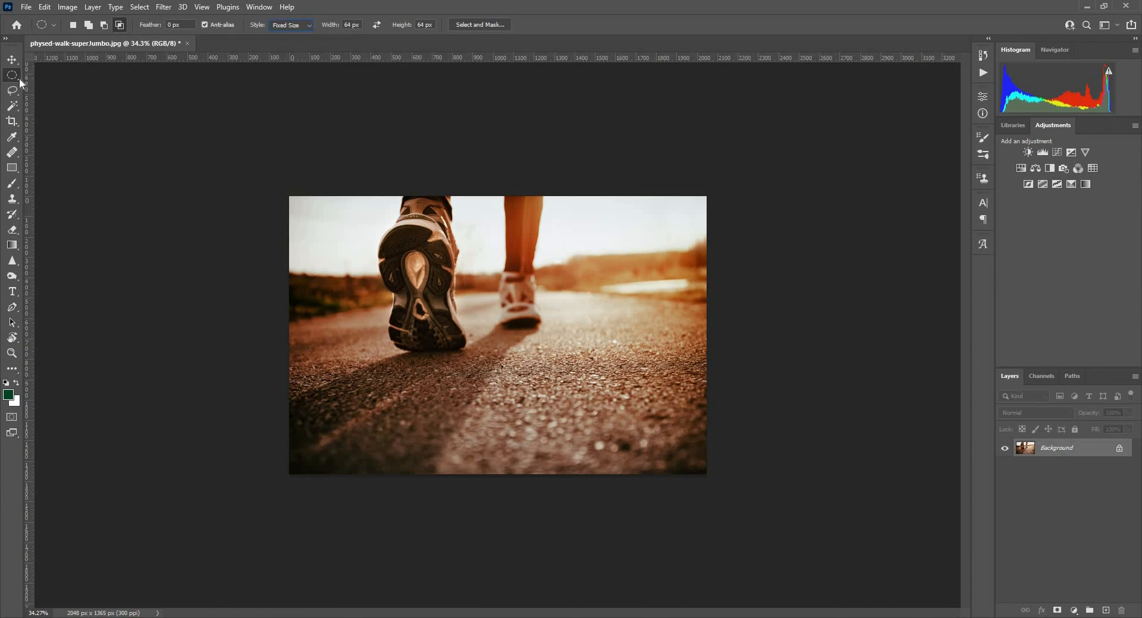
pyautogui.rightClick(12, 75)
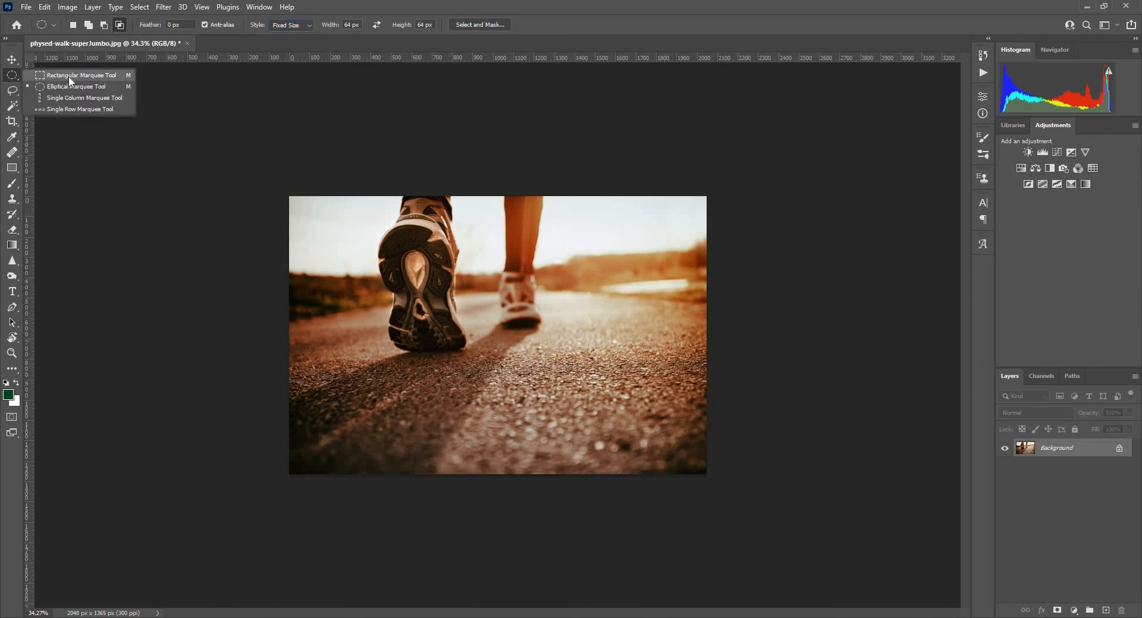